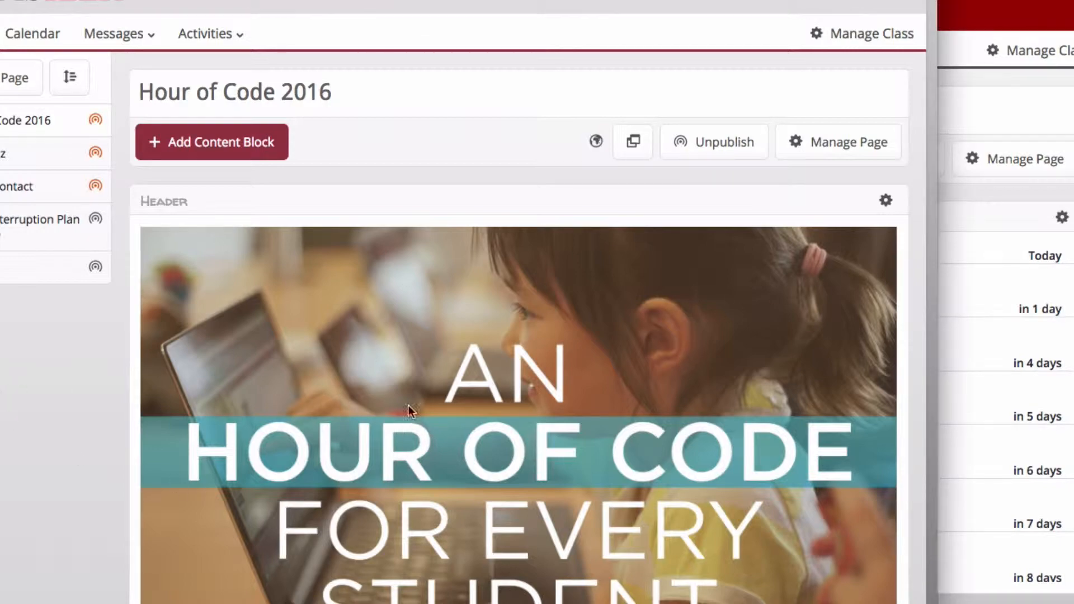
# Review the Hour of Code 2016 library details and choose Use this resource.
pyautogui.scroll(-3)
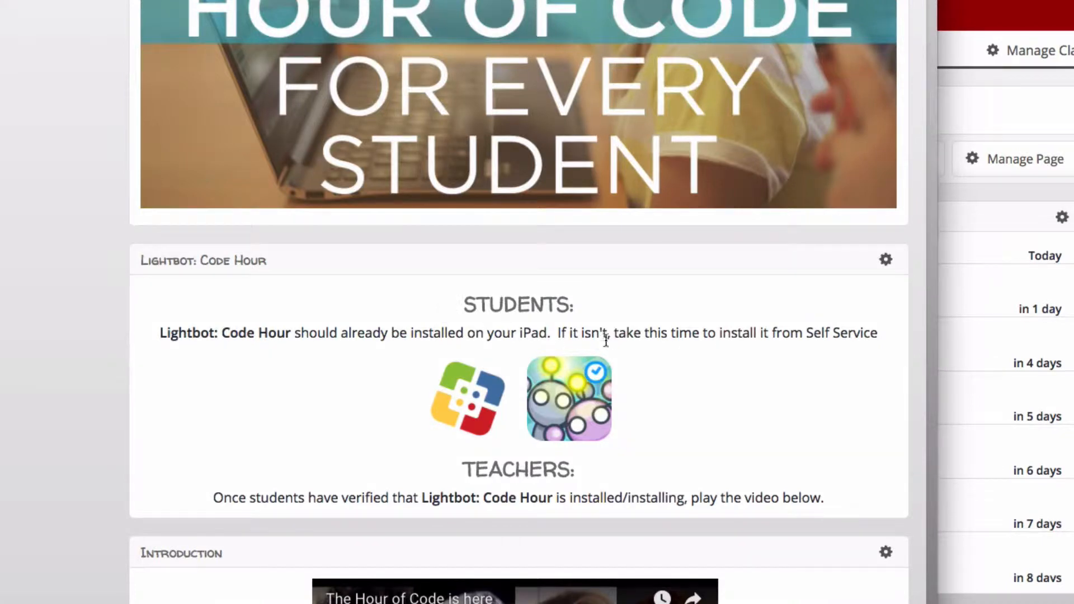
pyautogui.moveTo(571, 404)
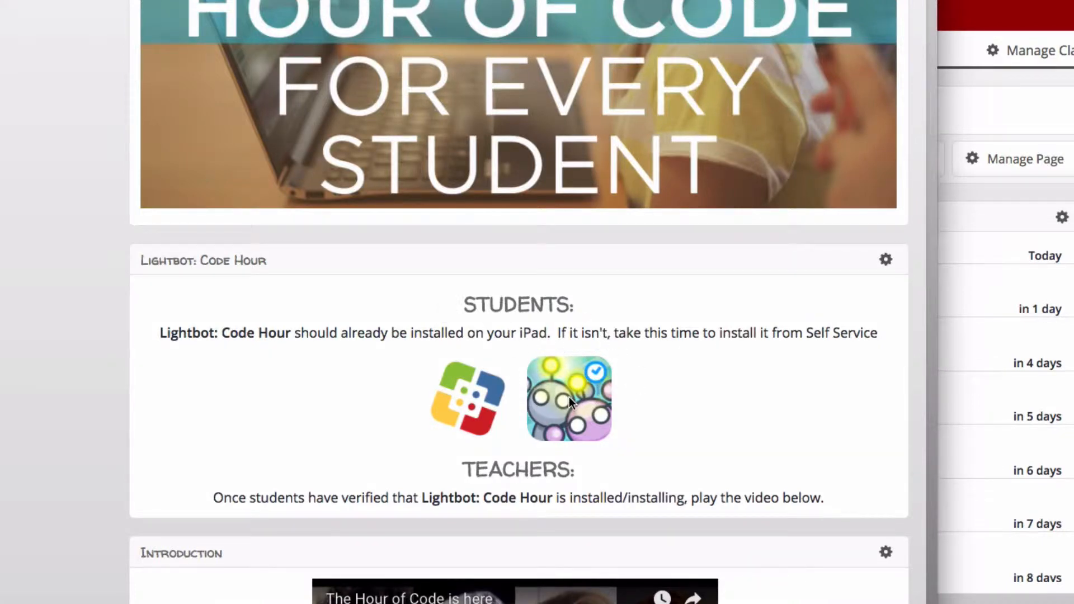
pyautogui.moveTo(570, 401)
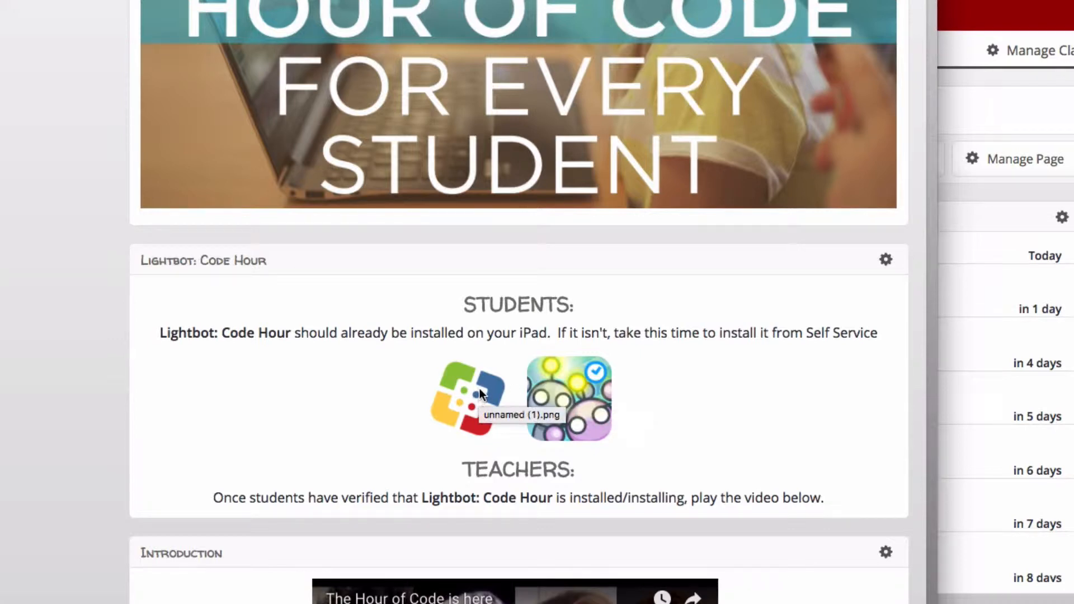
pyautogui.moveTo(400, 507)
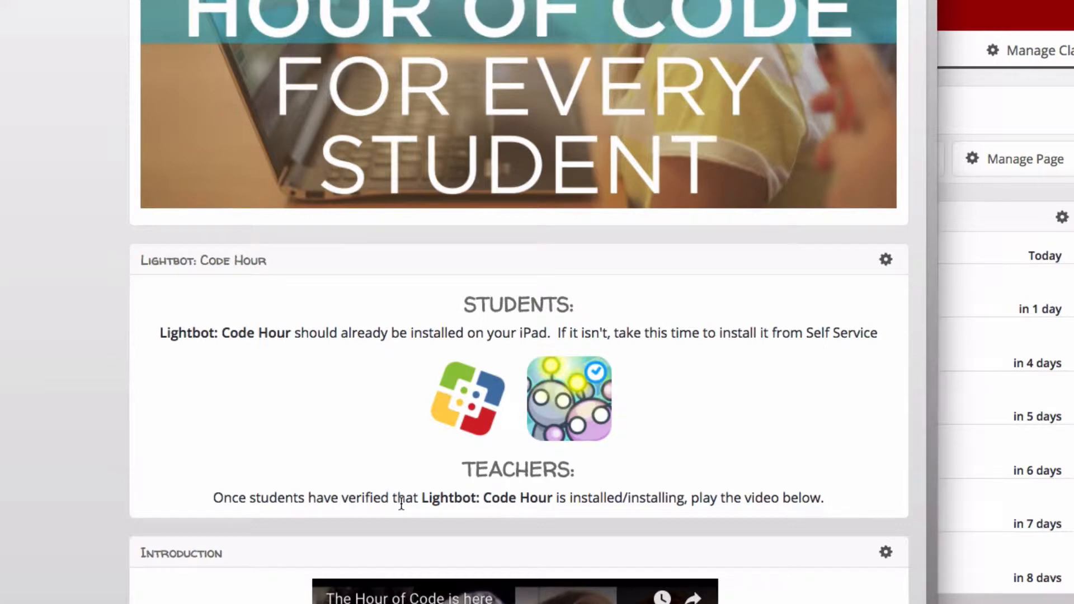
pyautogui.moveTo(574, 493)
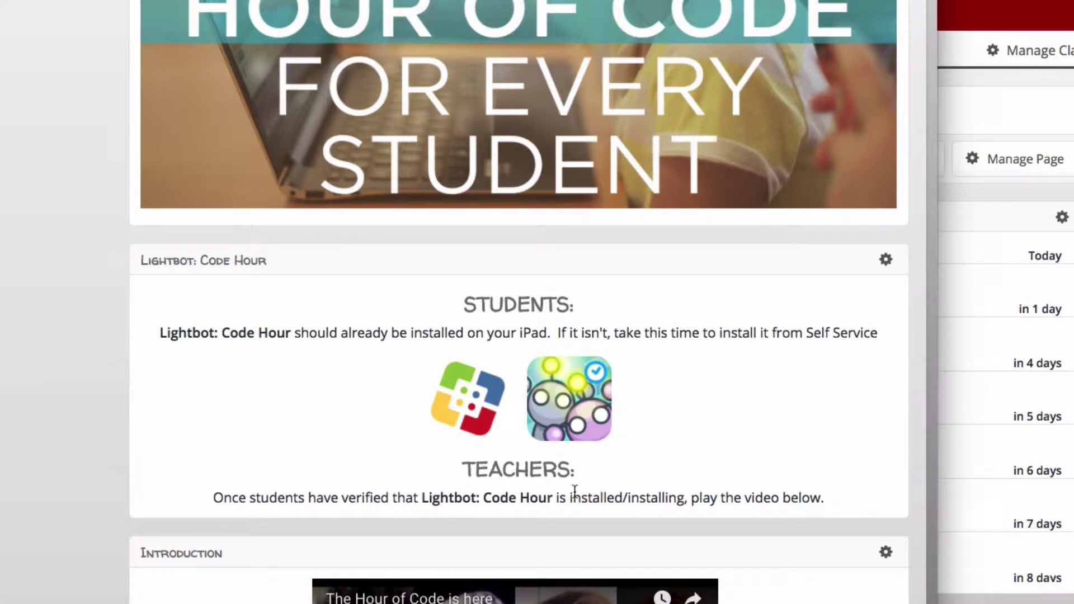
pyautogui.moveTo(645, 484)
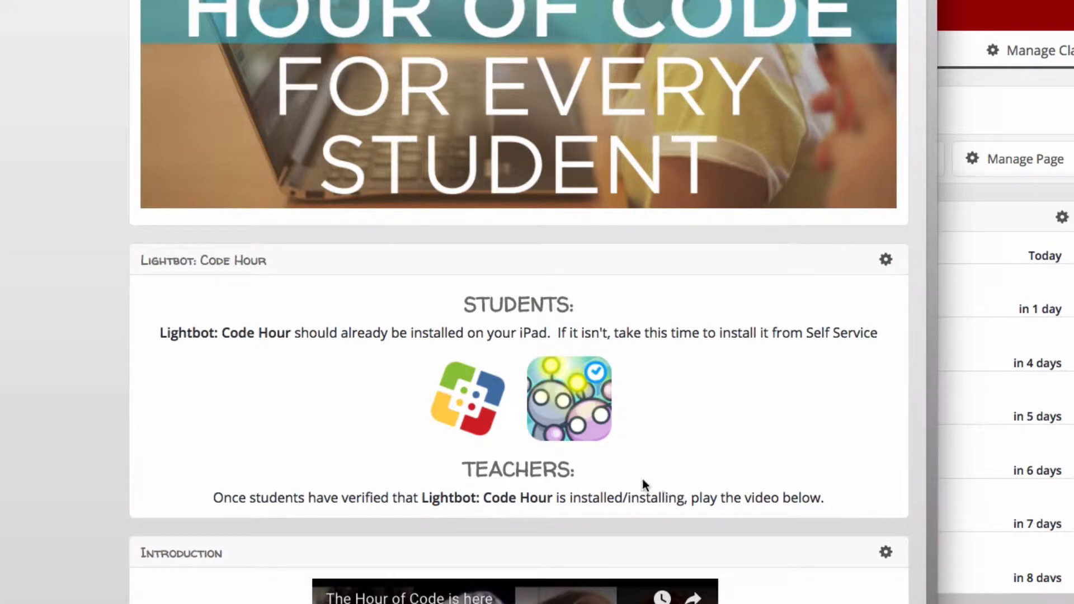
pyautogui.scroll(-3)
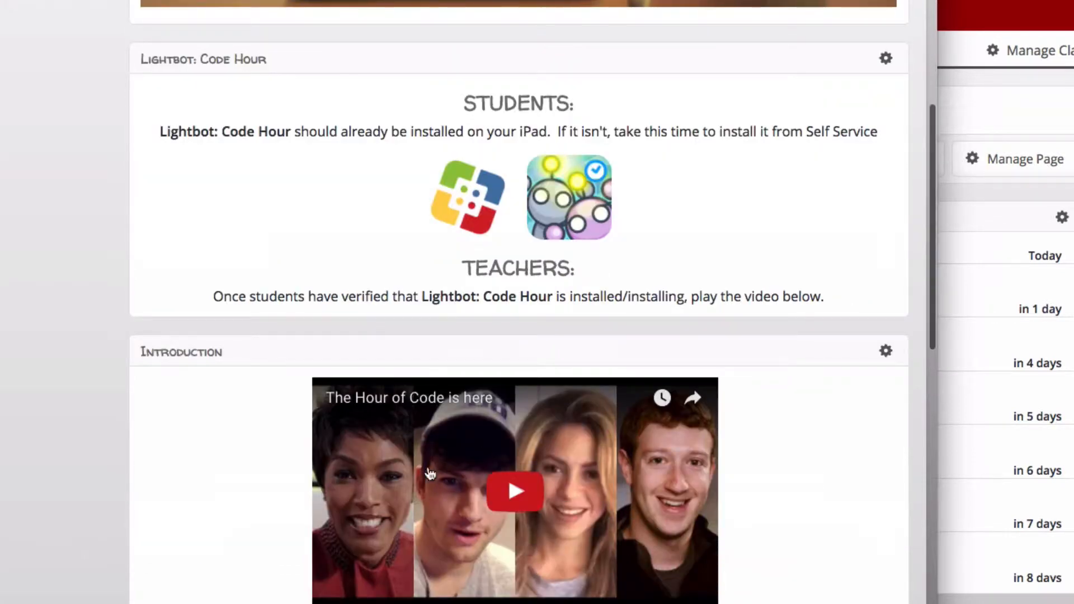
pyautogui.moveTo(533, 513)
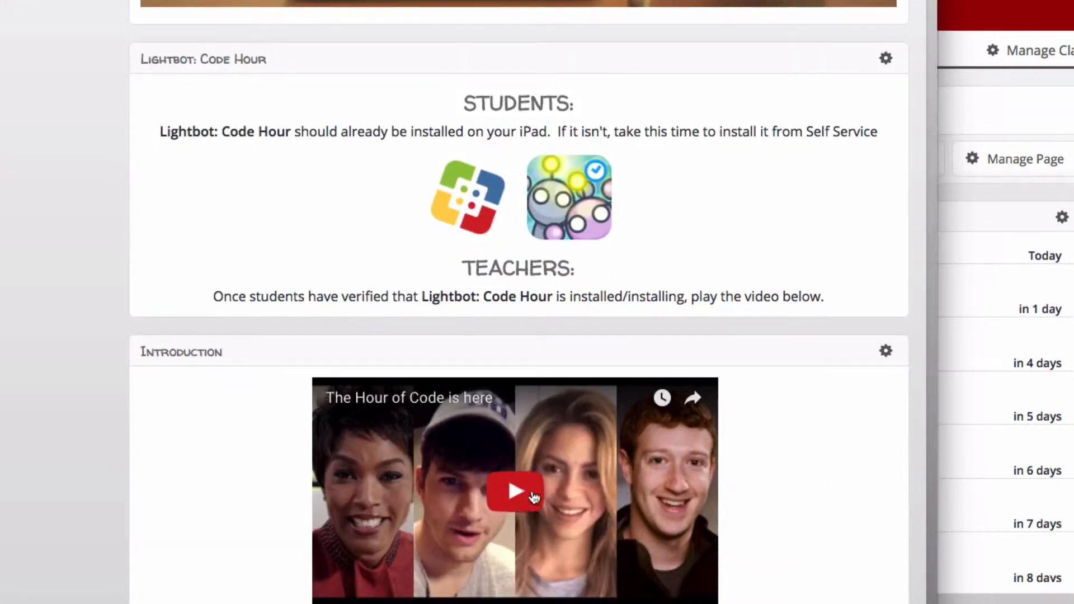
pyautogui.moveTo(493, 454)
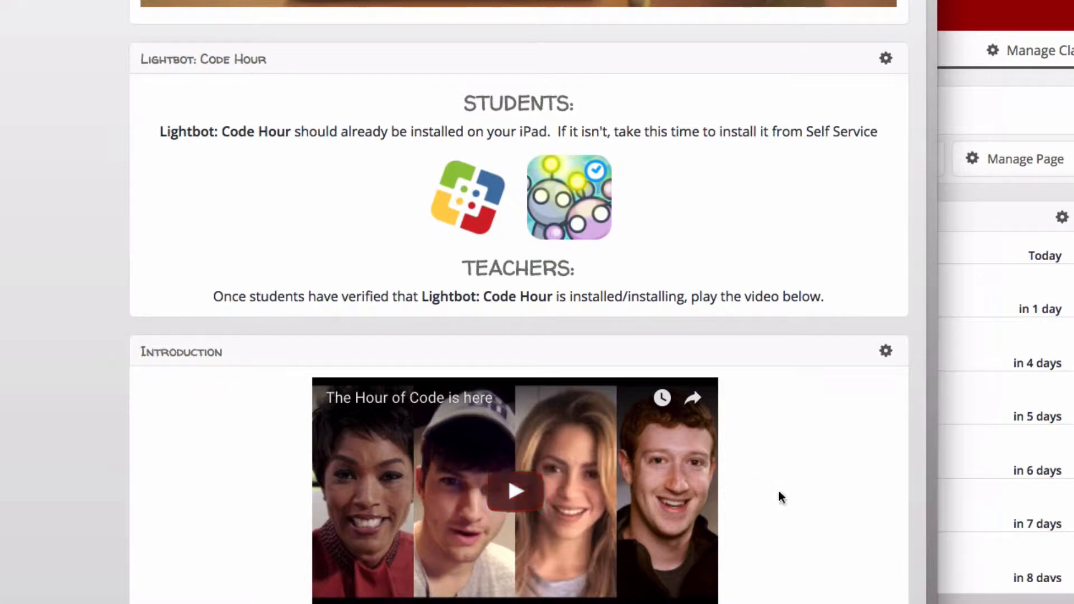
pyautogui.scroll(-3)
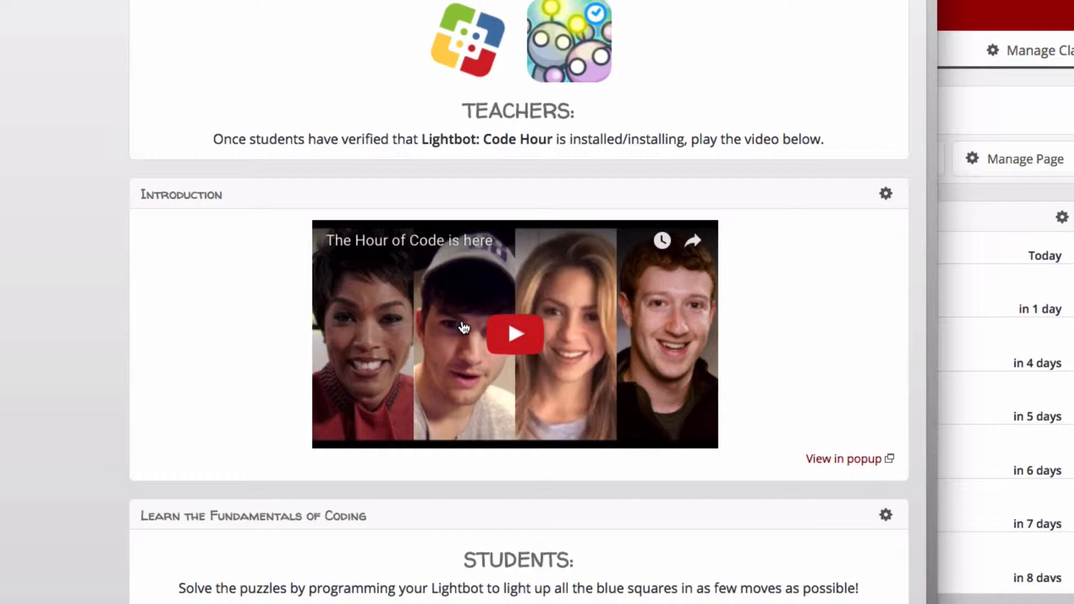
pyautogui.scroll(-3)
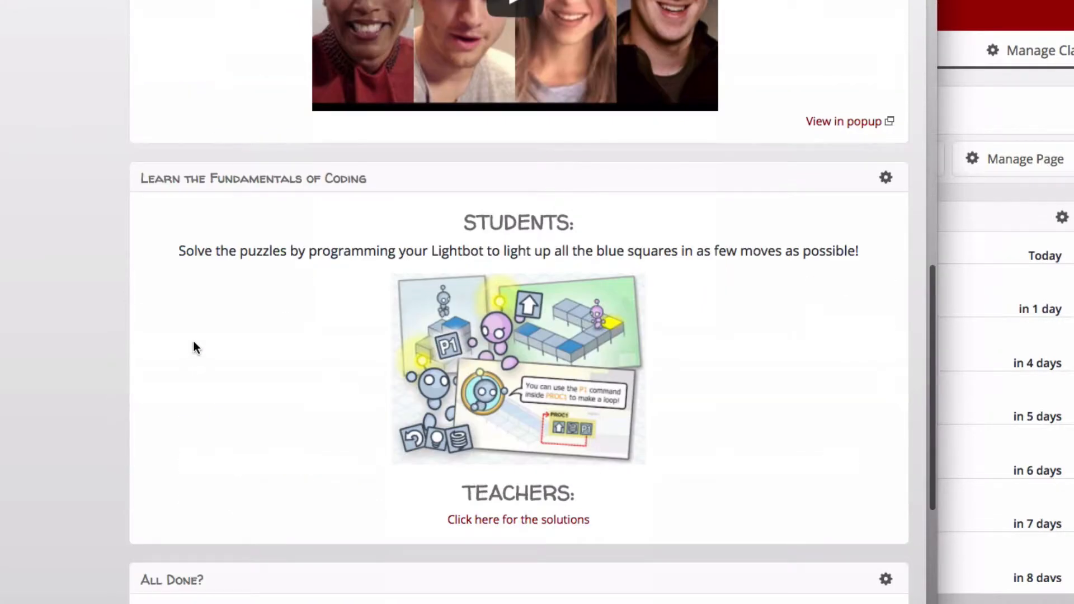
pyautogui.moveTo(466, 361)
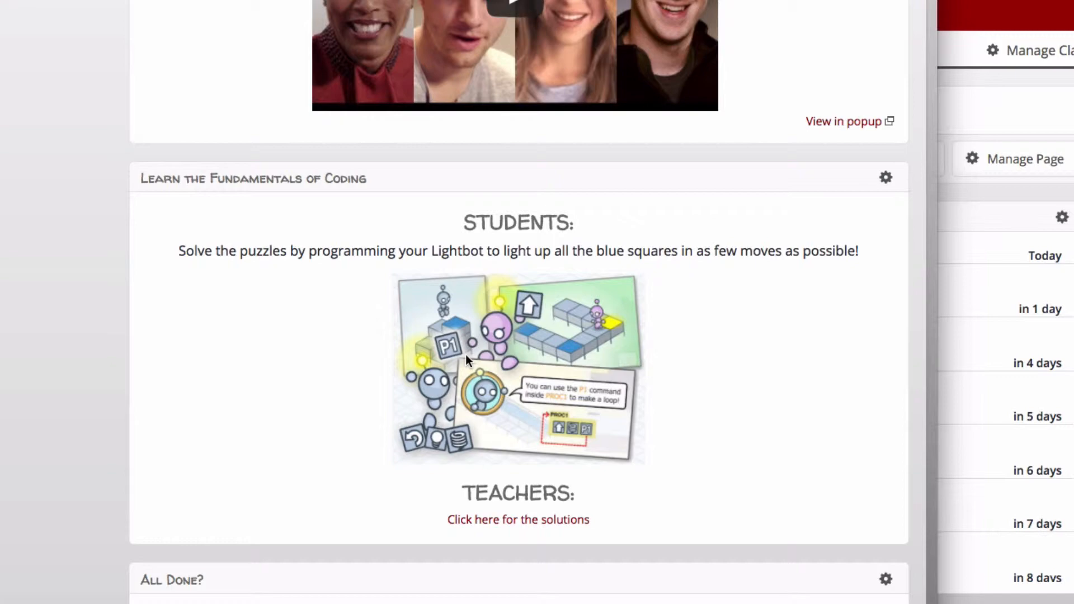
pyautogui.moveTo(468, 360)
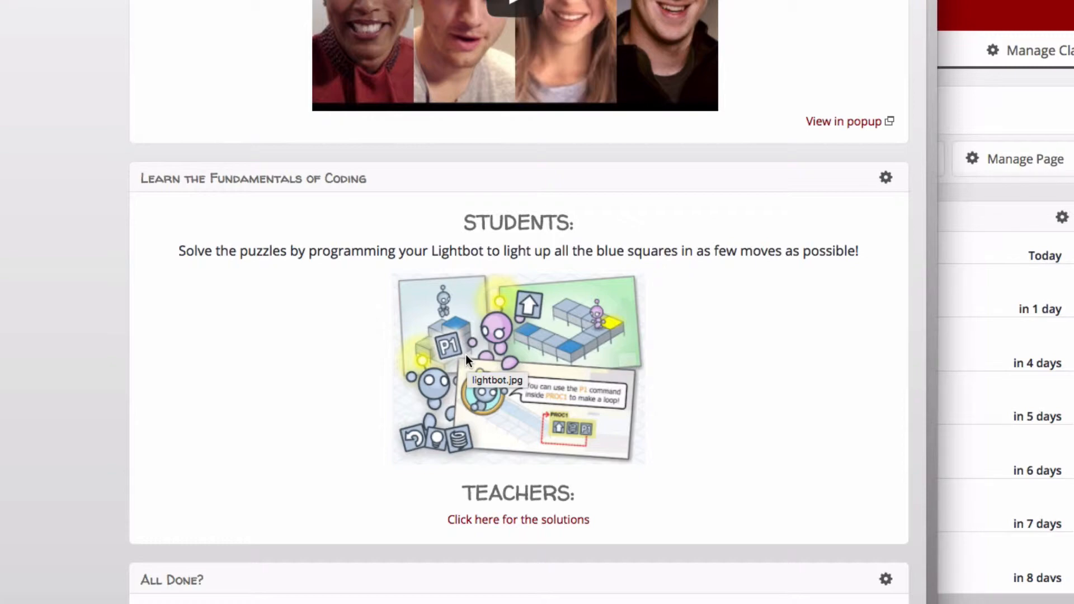
pyautogui.moveTo(430, 351)
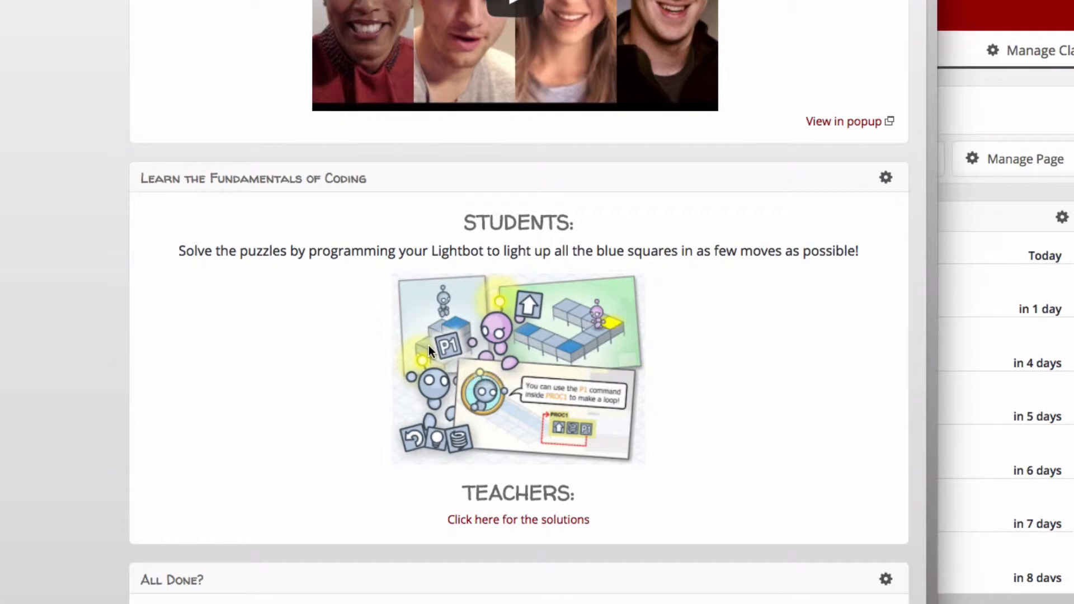
pyautogui.moveTo(497, 268)
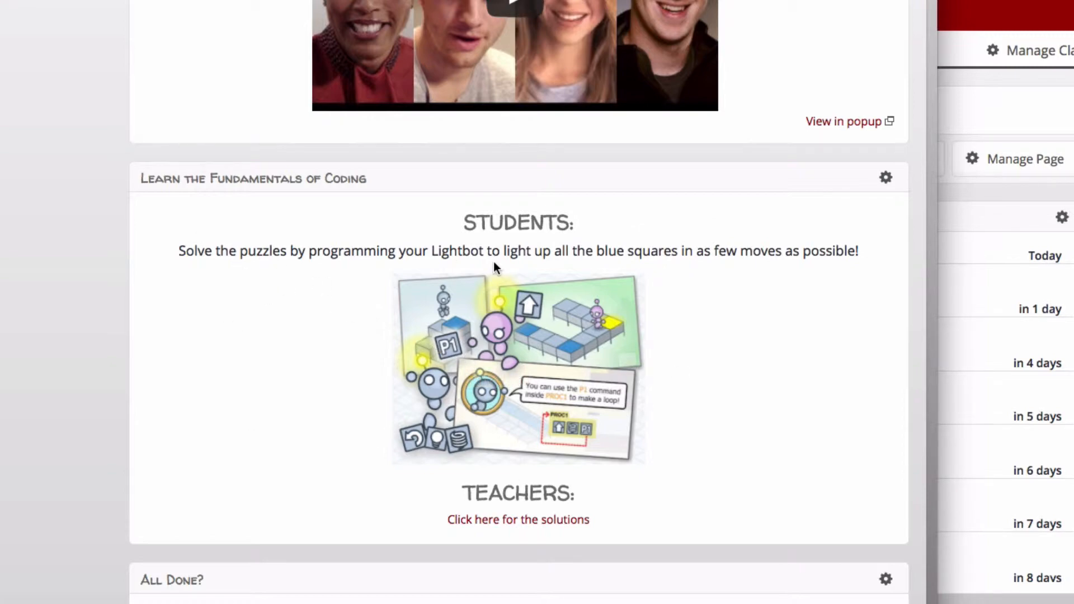
pyautogui.moveTo(620, 393)
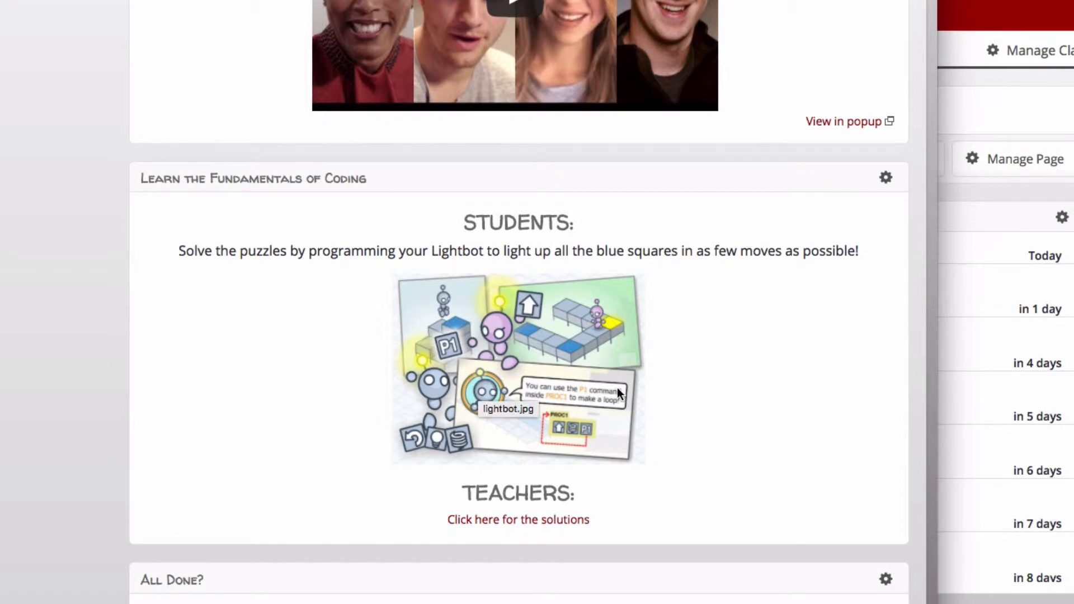
pyautogui.moveTo(621, 381)
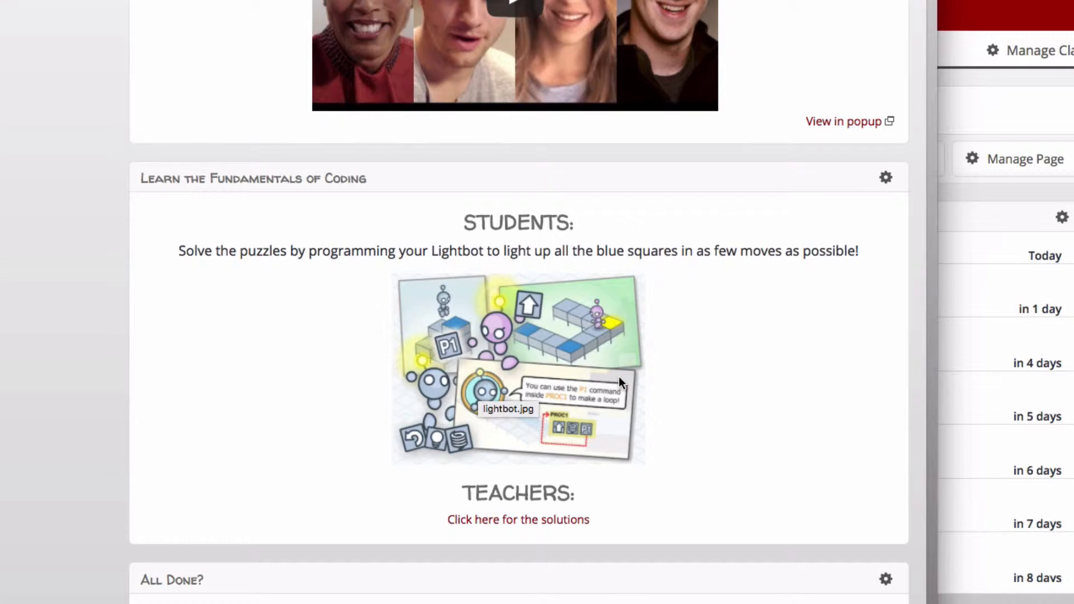
pyautogui.moveTo(430, 399)
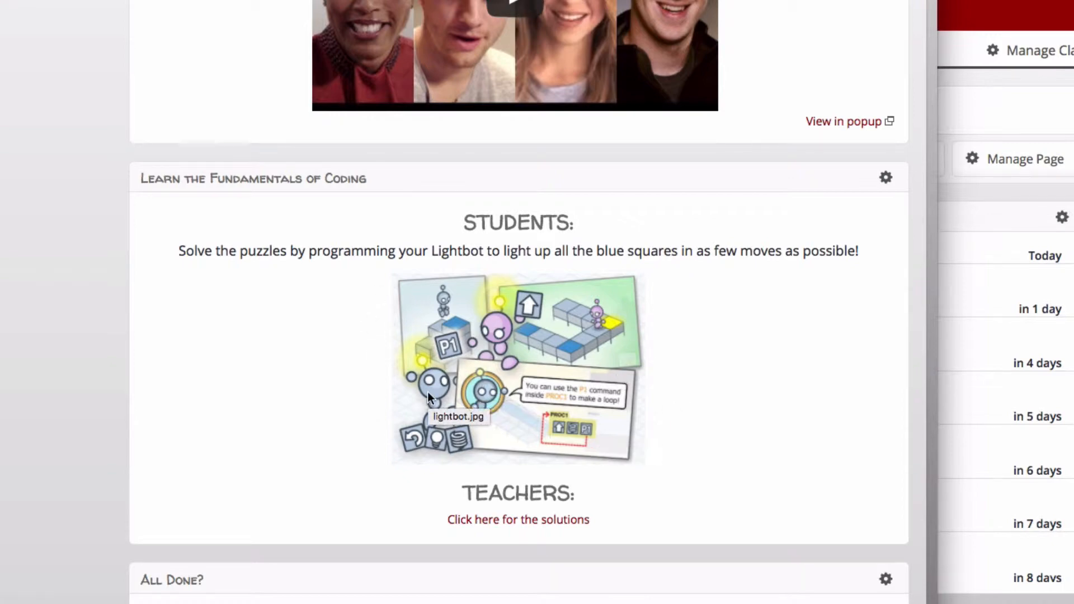
pyautogui.moveTo(573, 329)
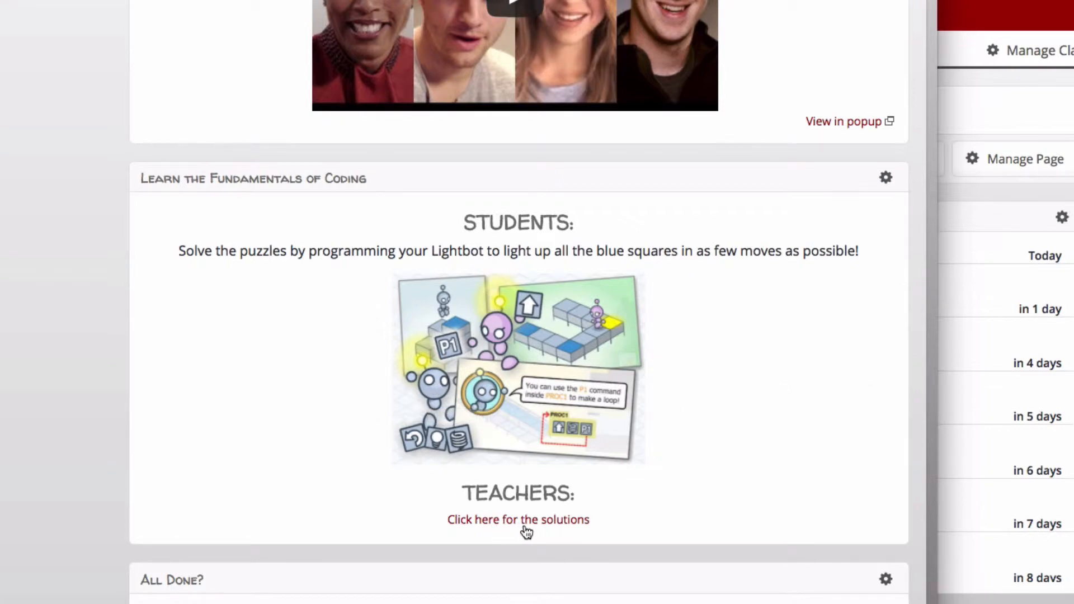
pyautogui.moveTo(545, 526)
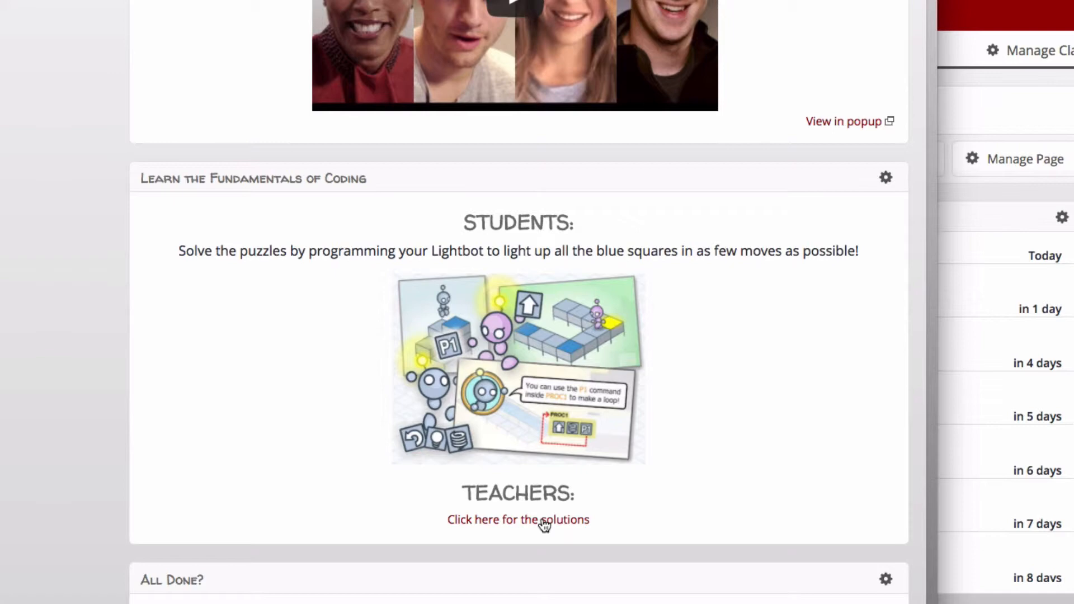
pyautogui.moveTo(528, 488)
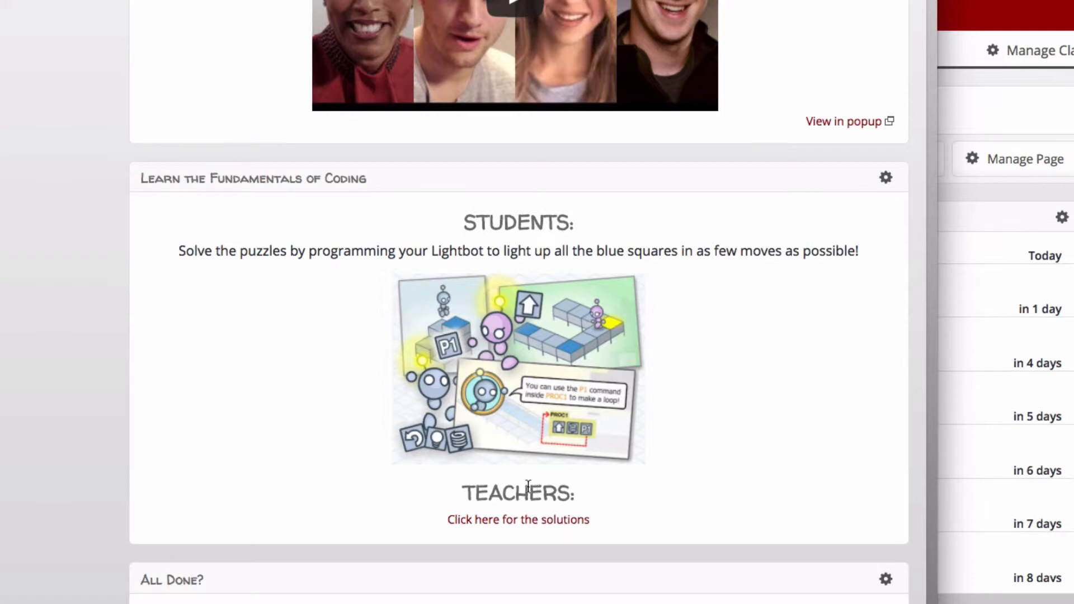
pyautogui.scroll(-3)
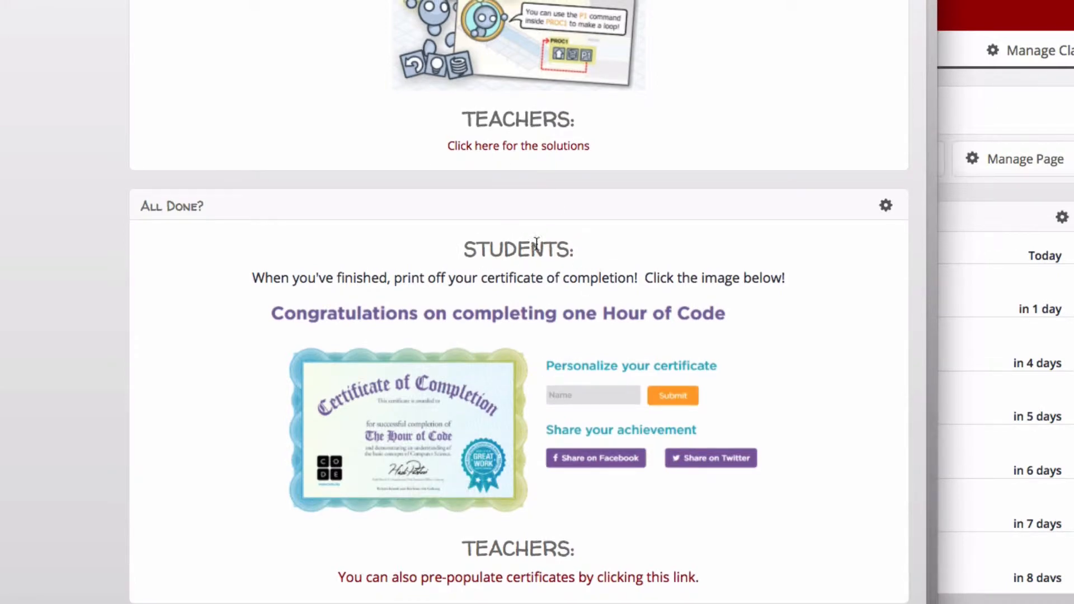
pyautogui.moveTo(707, 322)
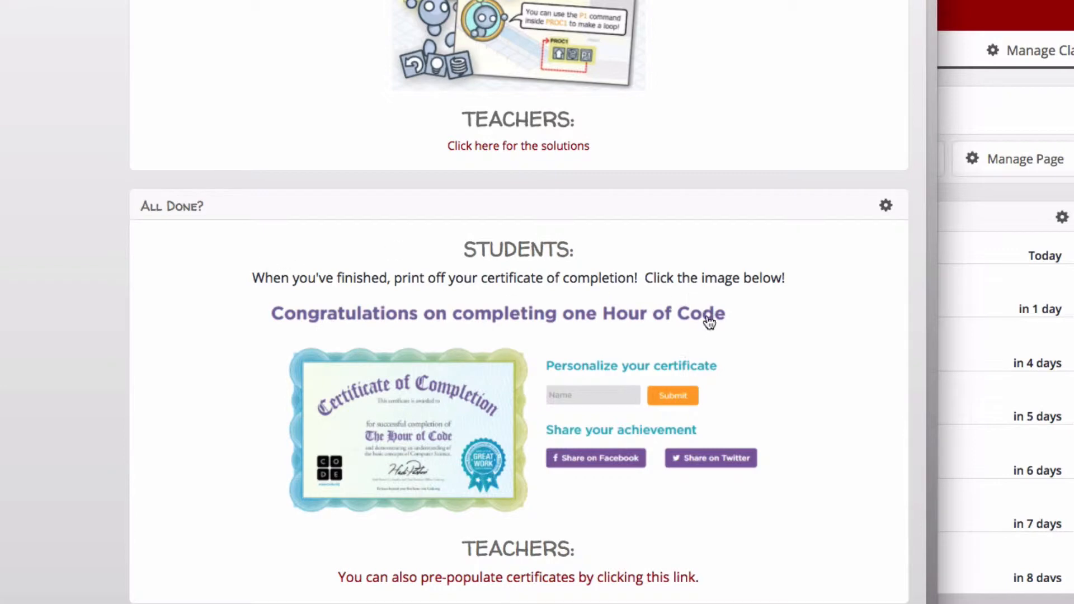
pyautogui.moveTo(632, 436)
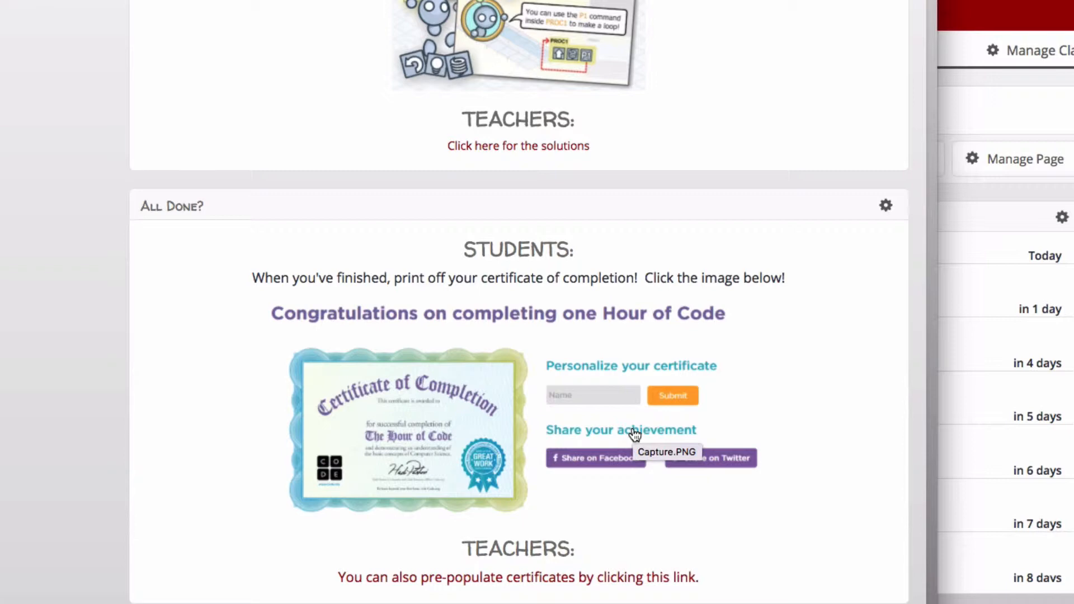
pyautogui.moveTo(423, 430)
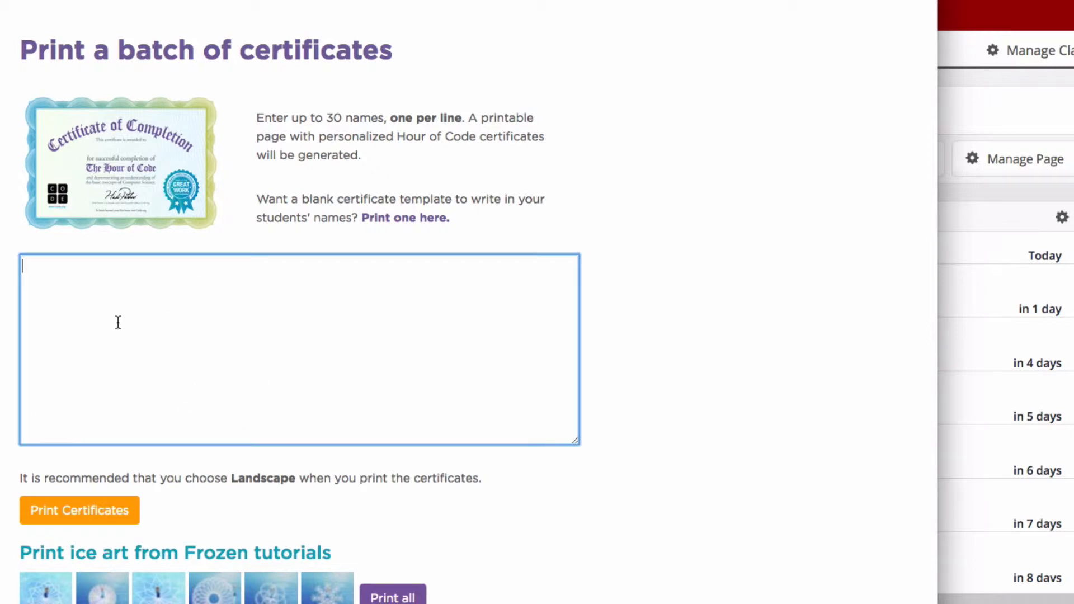
pyautogui.moveTo(387, 580)
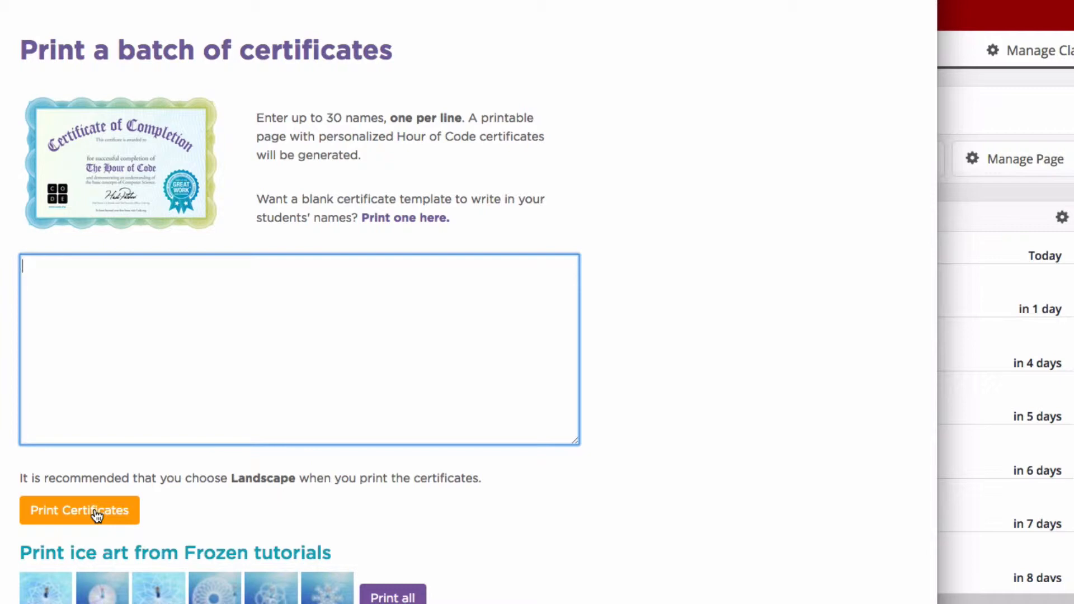
pyautogui.moveTo(128, 258)
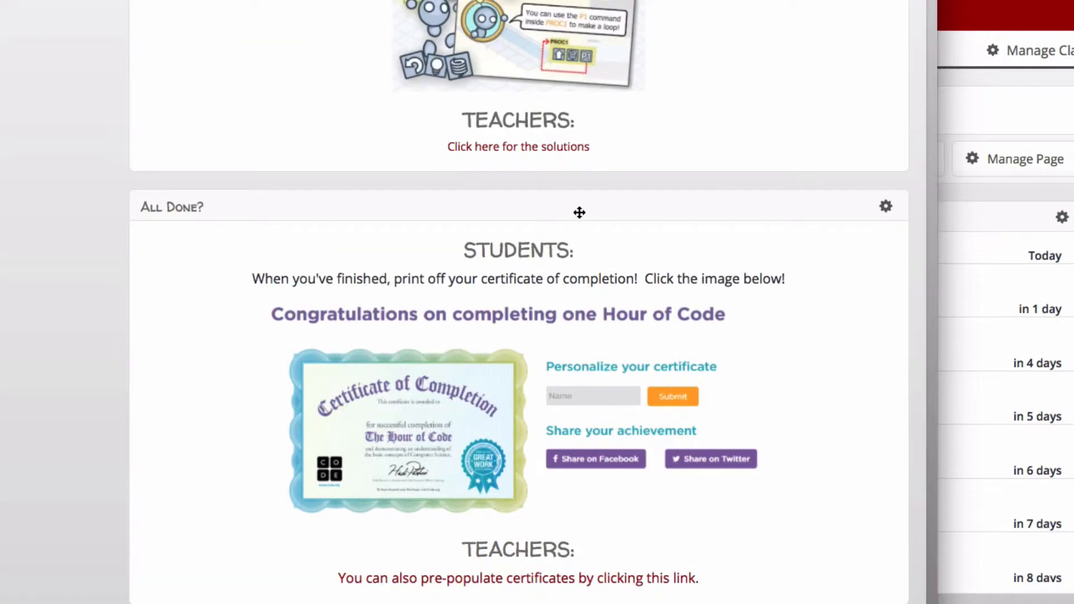
pyautogui.scroll(3)
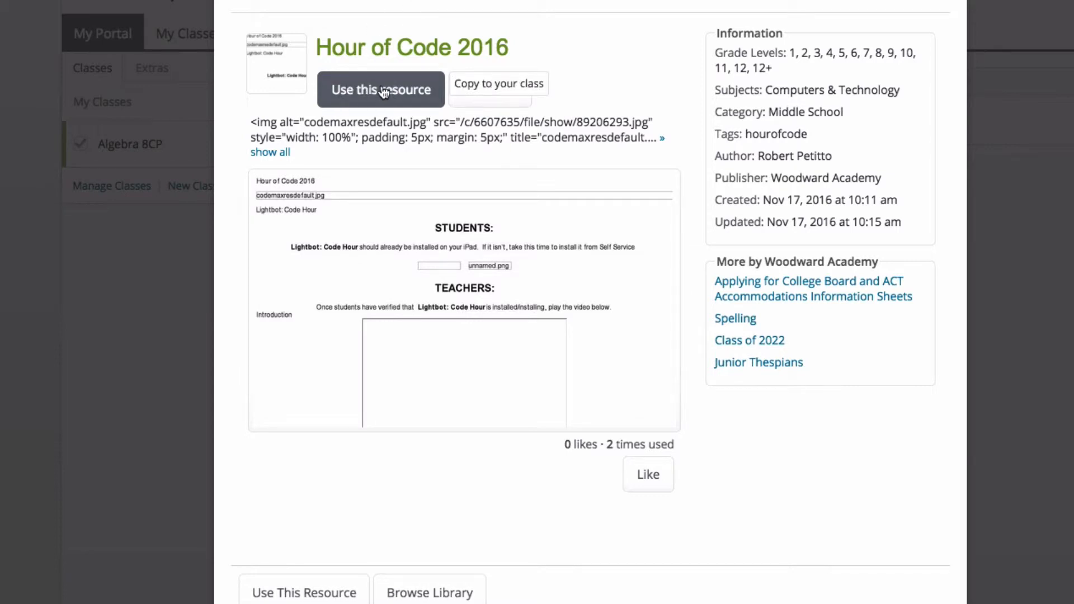
pyautogui.click(499, 83)
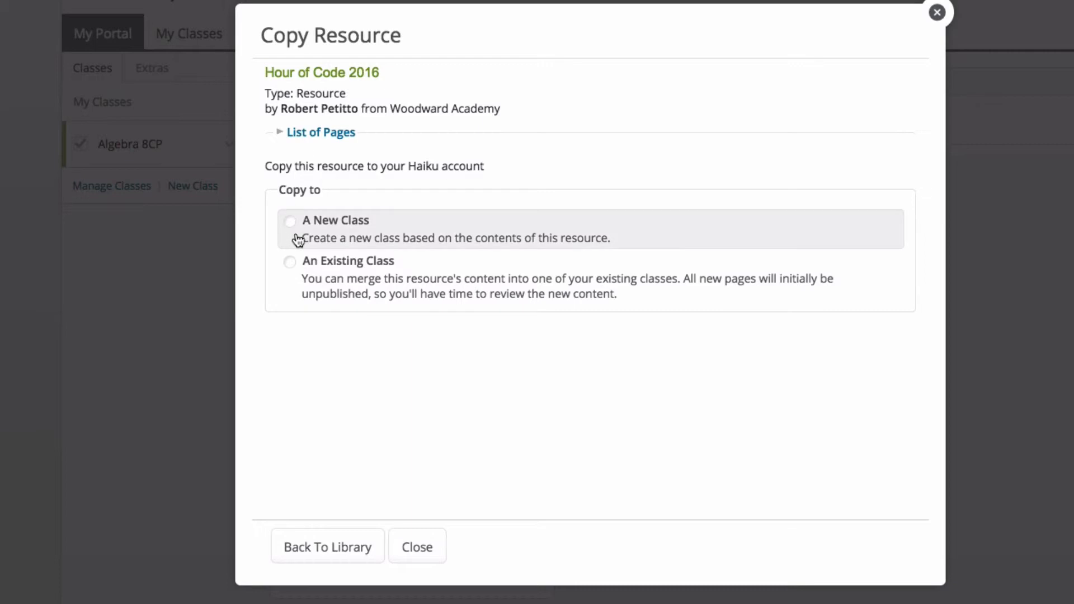
pyautogui.moveTo(370, 87)
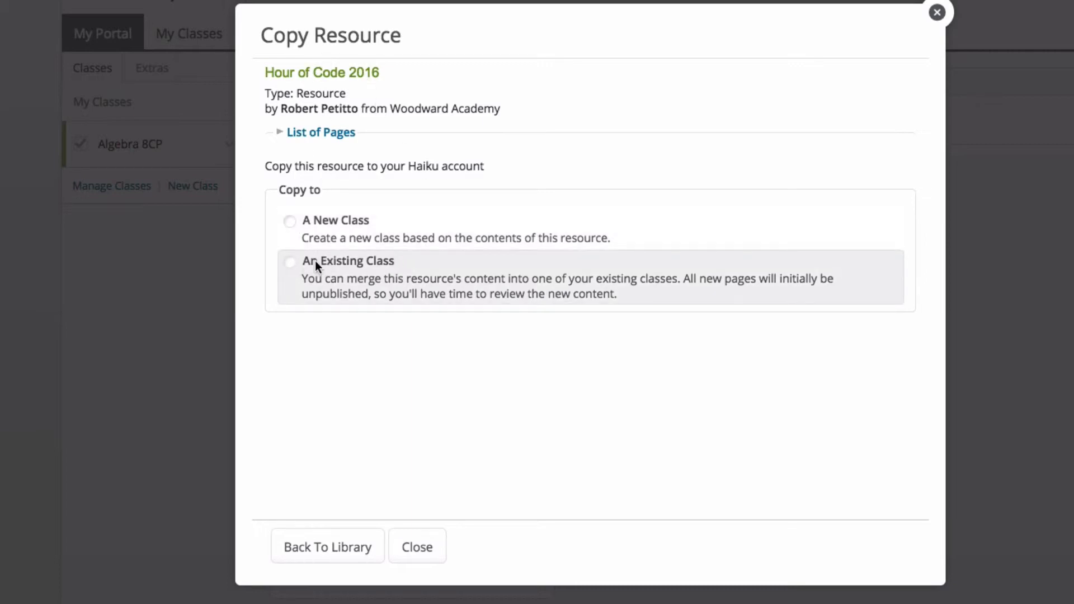
# Copy the resource into the existing Algebra 8CP class via An Existing Class.
pyautogui.click(290, 262)
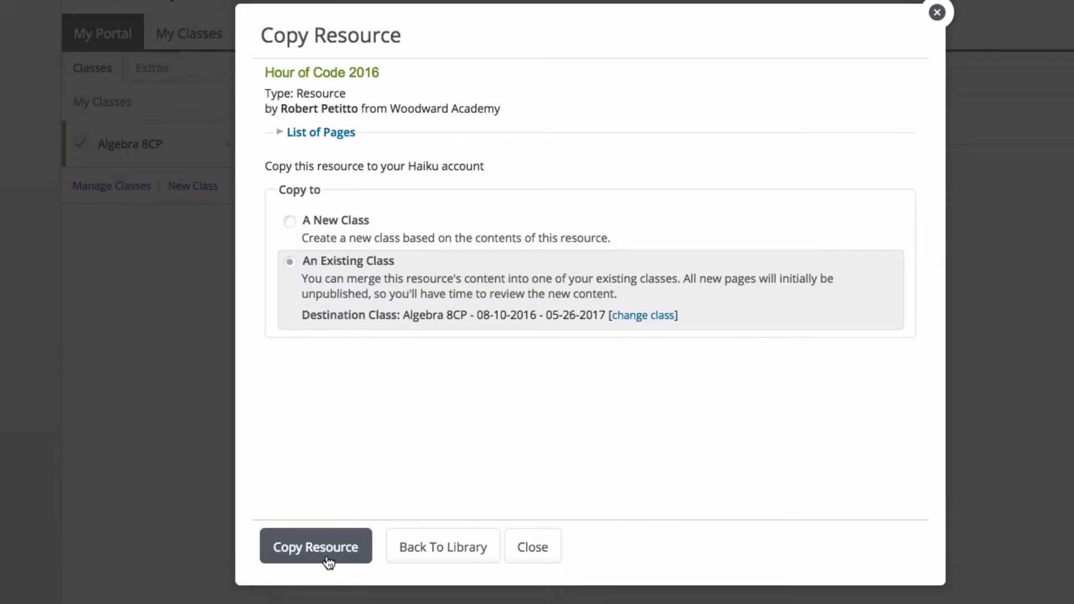
pyautogui.click(315, 546)
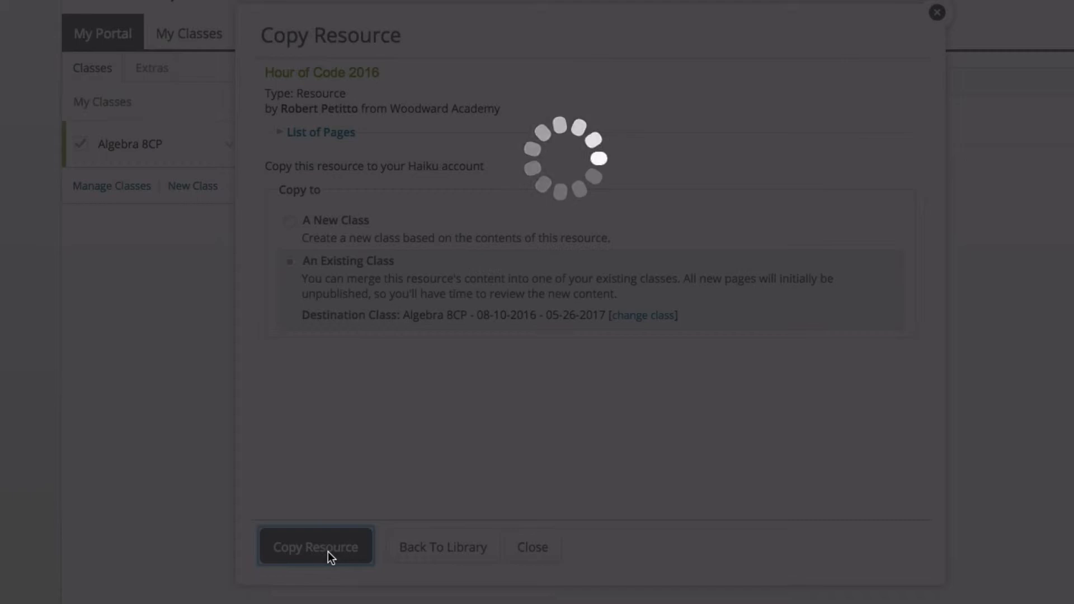
pyautogui.click(316, 546)
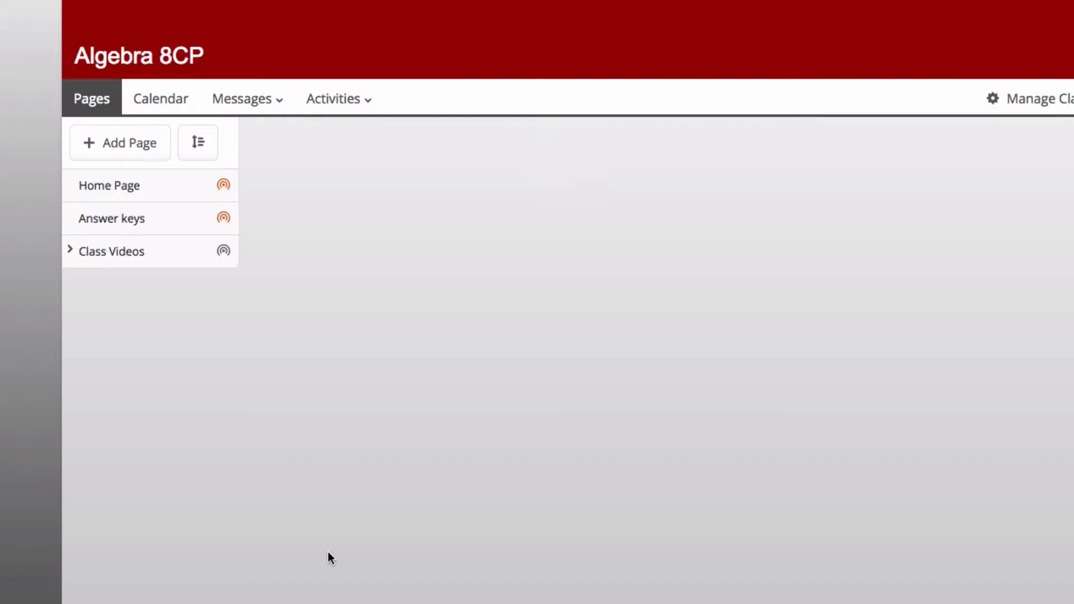
# Refresh Algebra 8CP until the imported Hour of Code 2016 page appears in Pages.
pyautogui.click(108, 186)
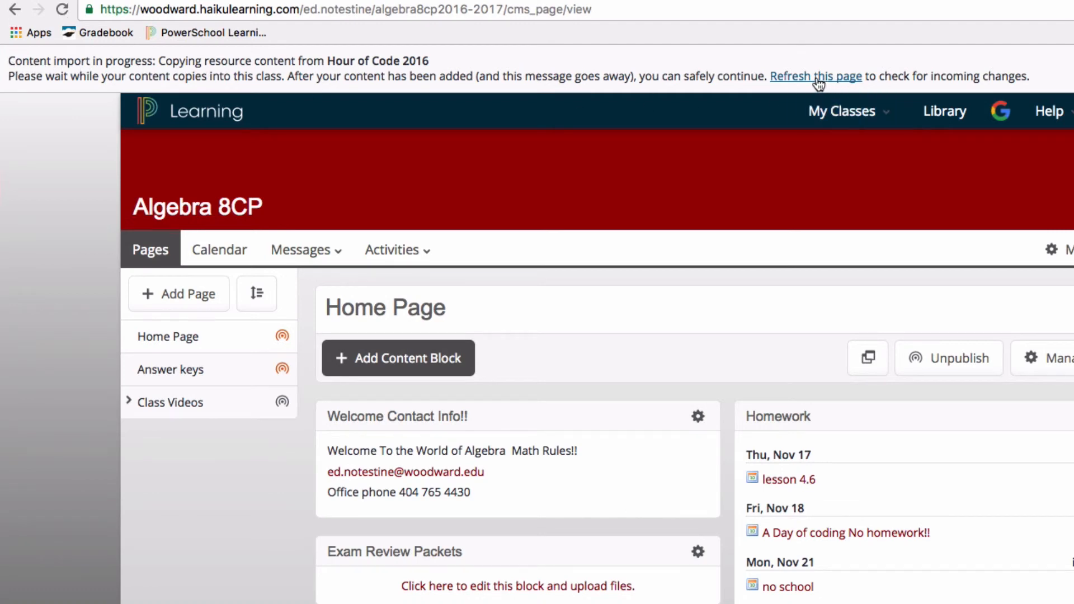
pyautogui.click(817, 76)
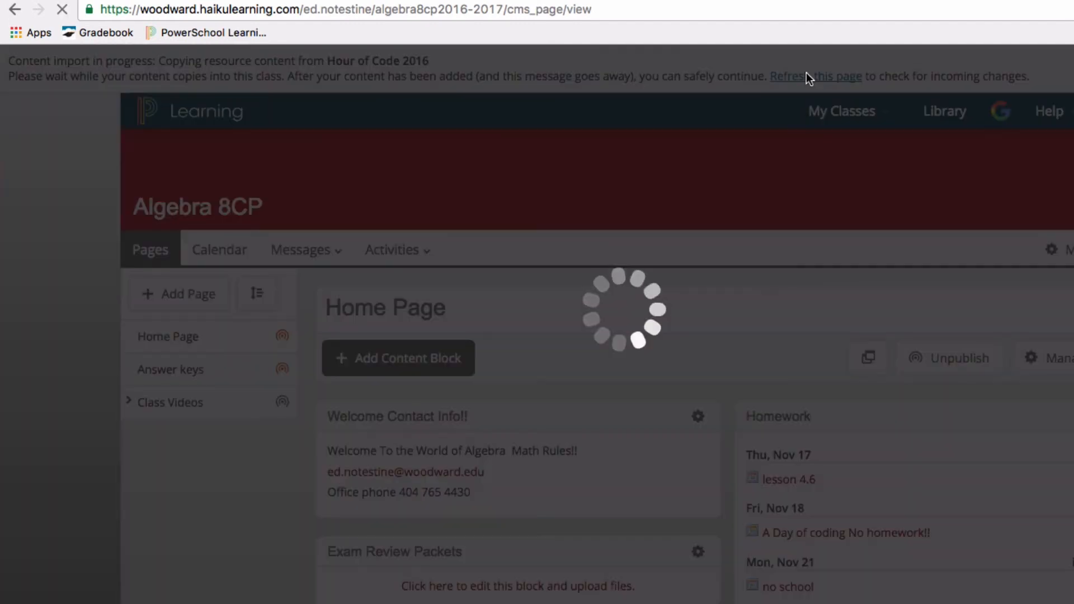
pyautogui.click(815, 76)
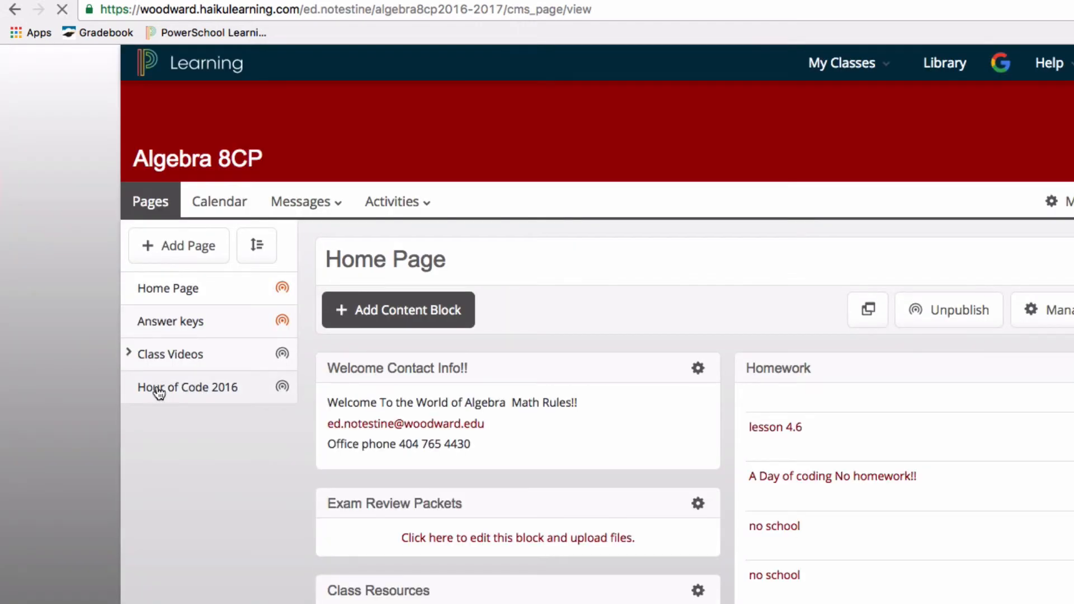
pyautogui.moveTo(283, 387)
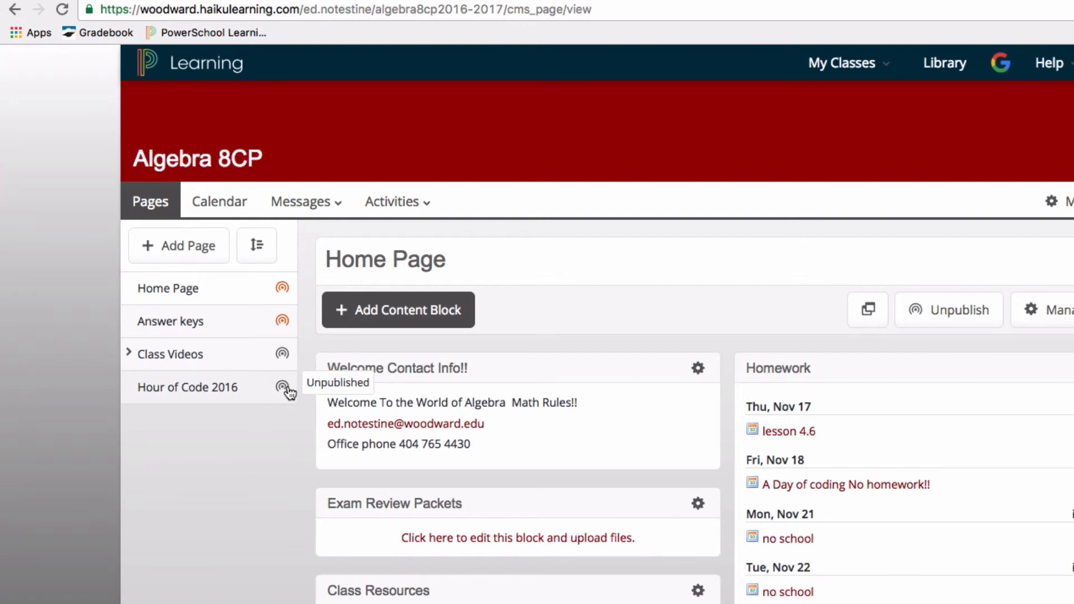
# Schedule Hour of Code 2016 to publish on November 18, 2016 at a set time and save.
pyautogui.click(282, 387)
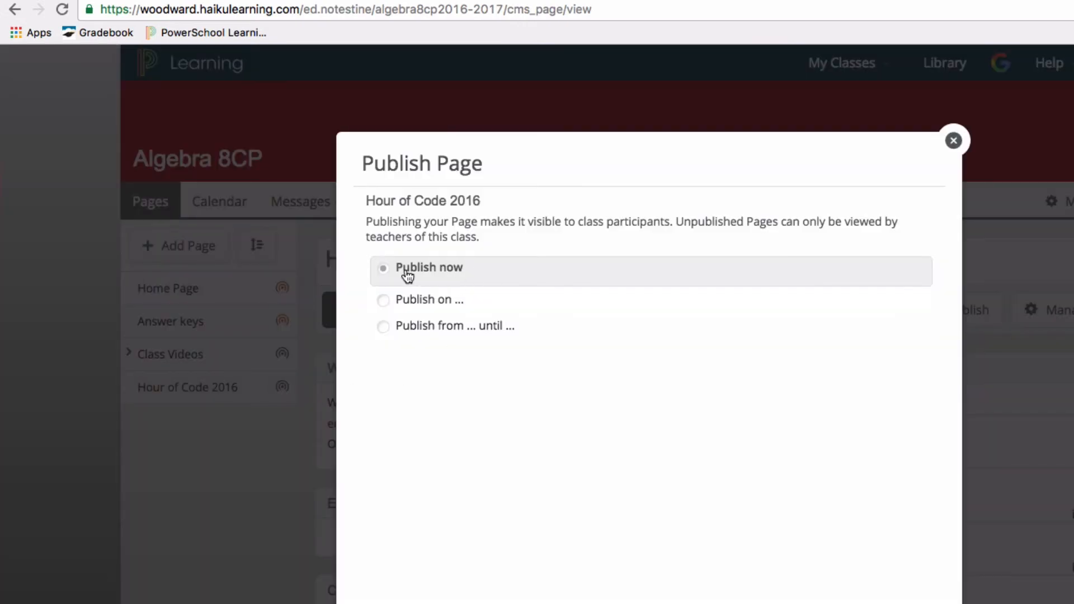
pyautogui.moveTo(417, 304)
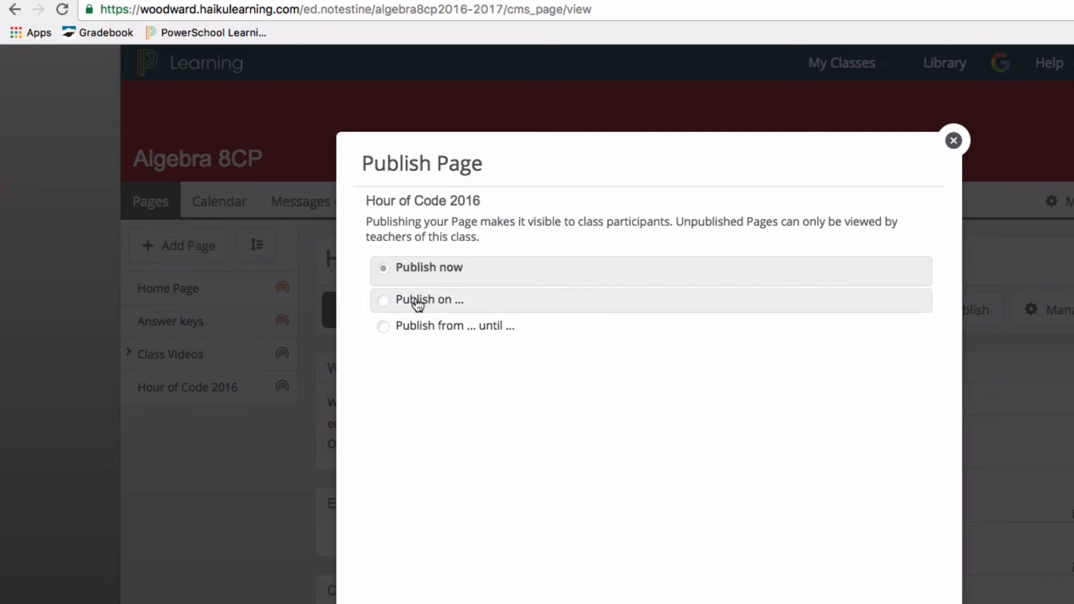
pyautogui.click(383, 300)
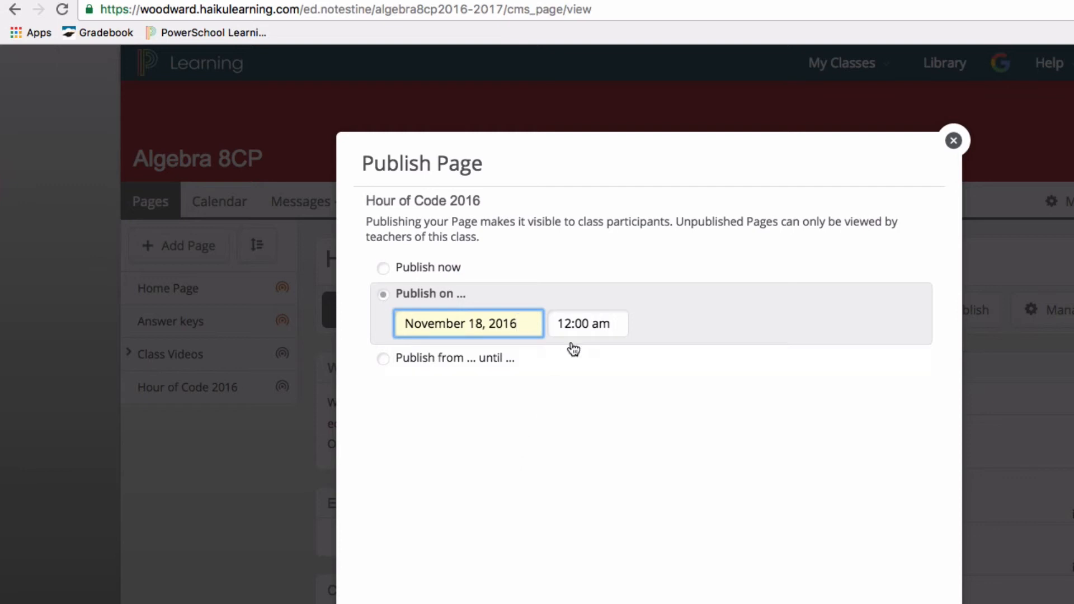
pyautogui.click(588, 324)
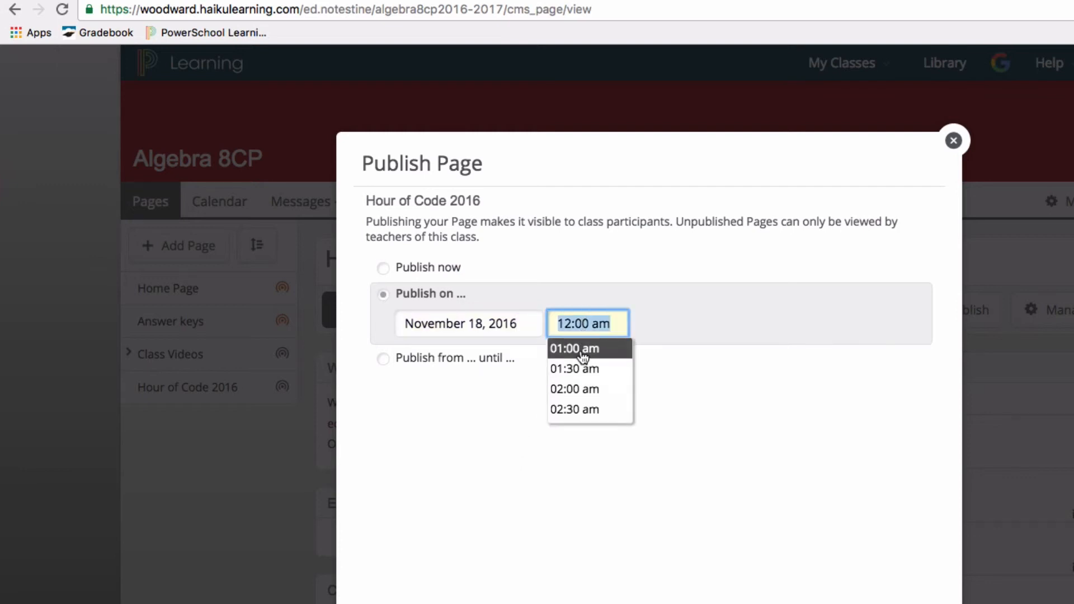
pyautogui.moveTo(488, 344)
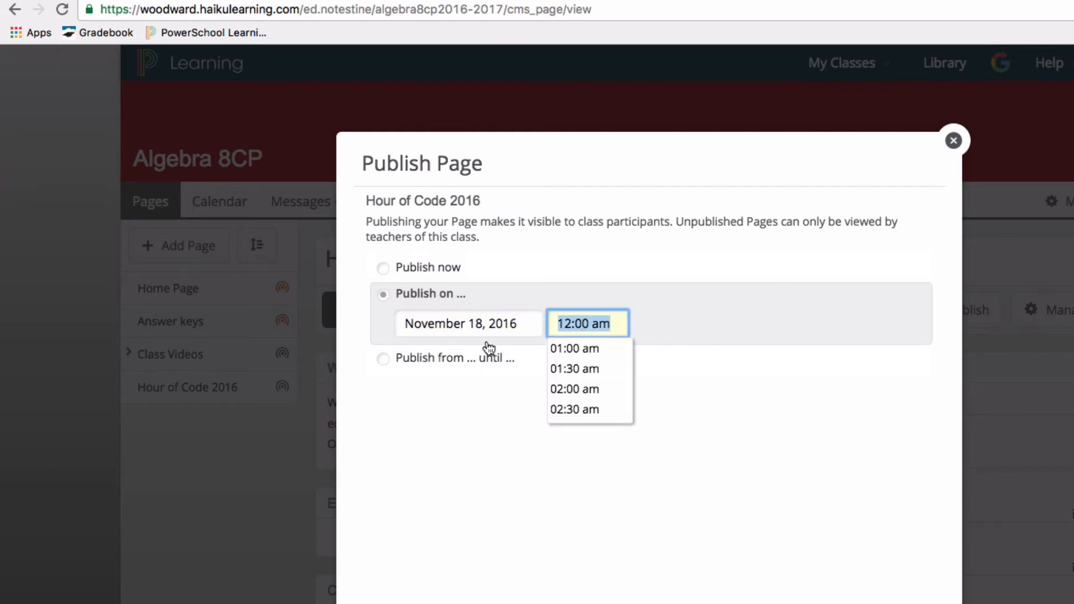
pyautogui.click(954, 140)
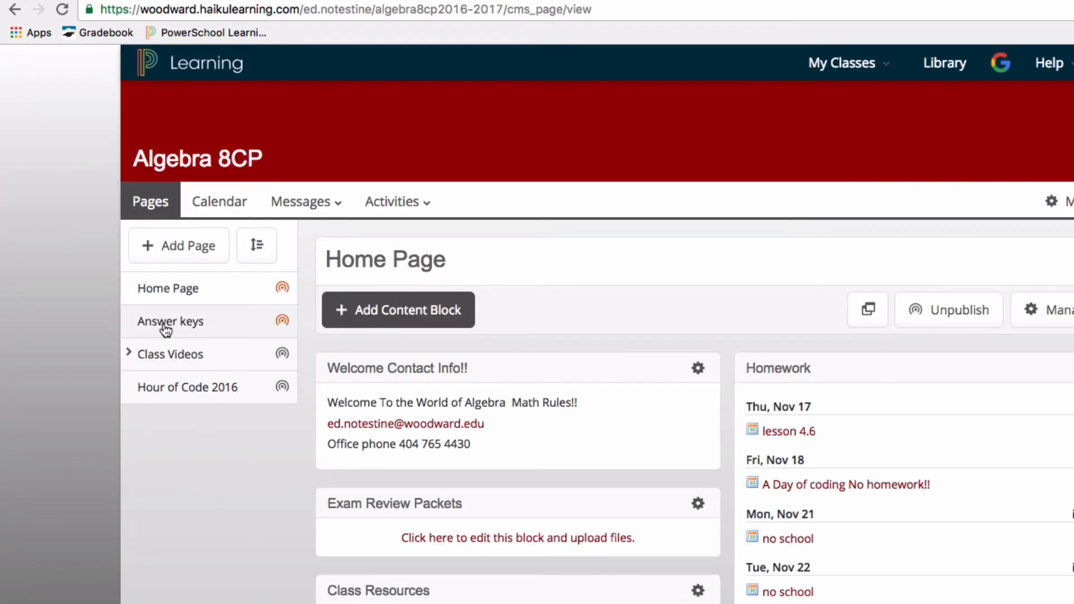
# Open the Hour of Code 2016 page and show its Manage Page actions.
pyautogui.click(188, 387)
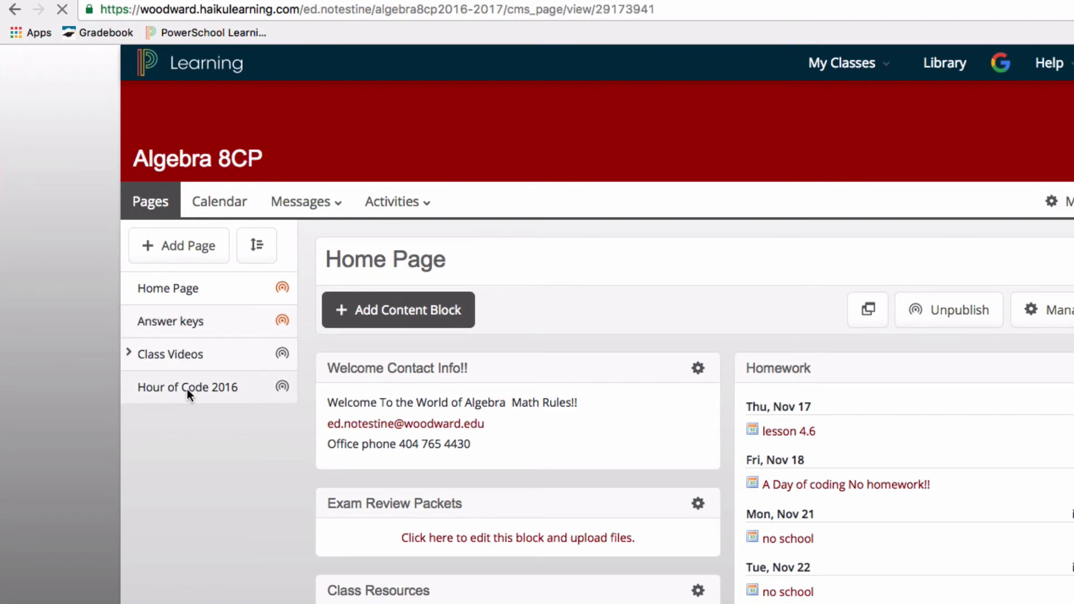
pyautogui.click(189, 388)
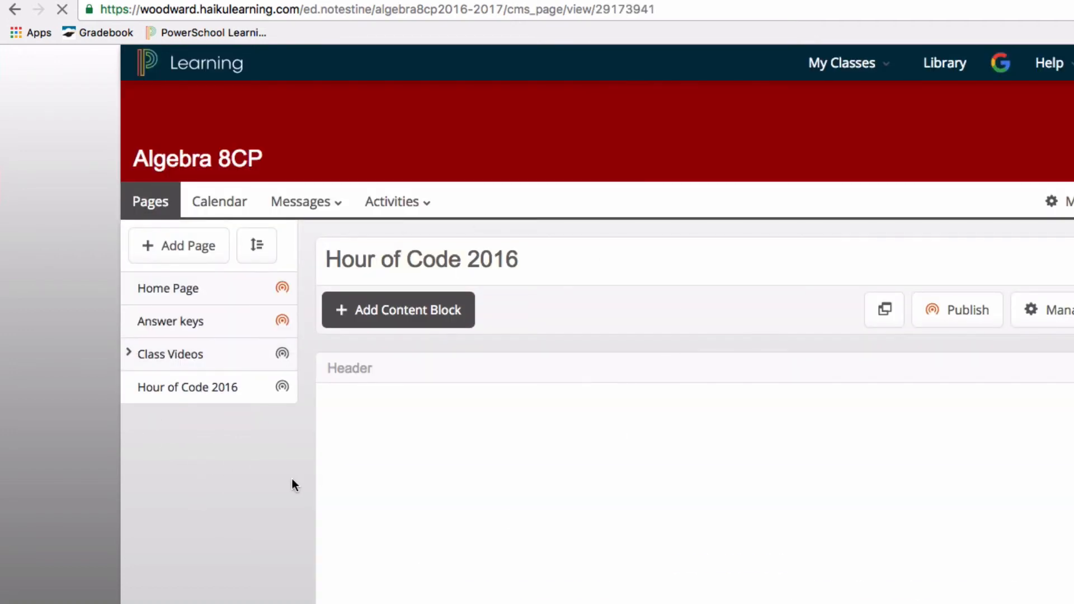
pyautogui.scroll(-3)
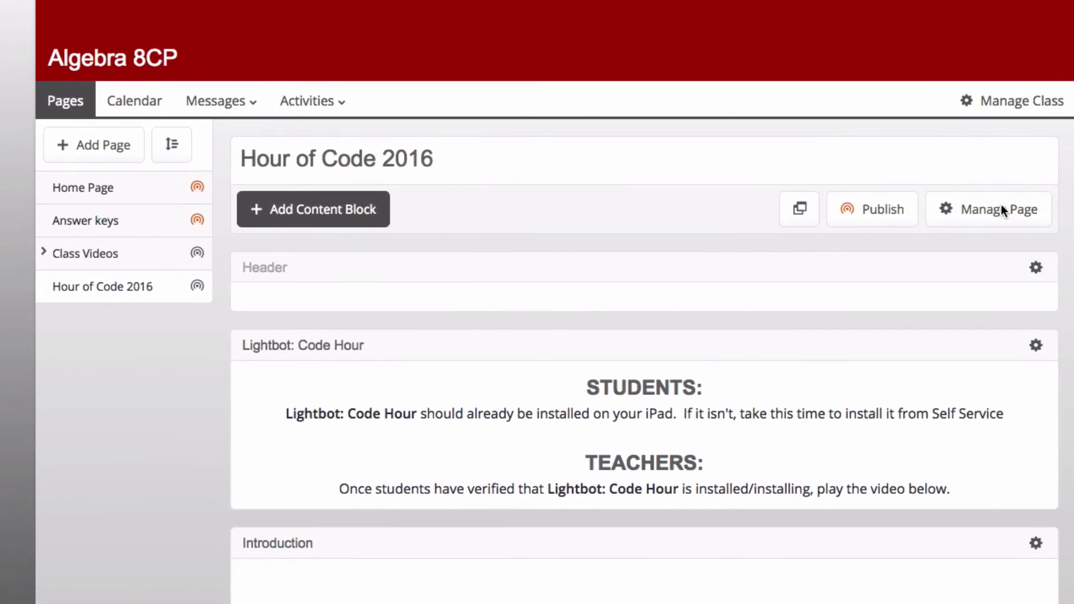
pyautogui.click(998, 209)
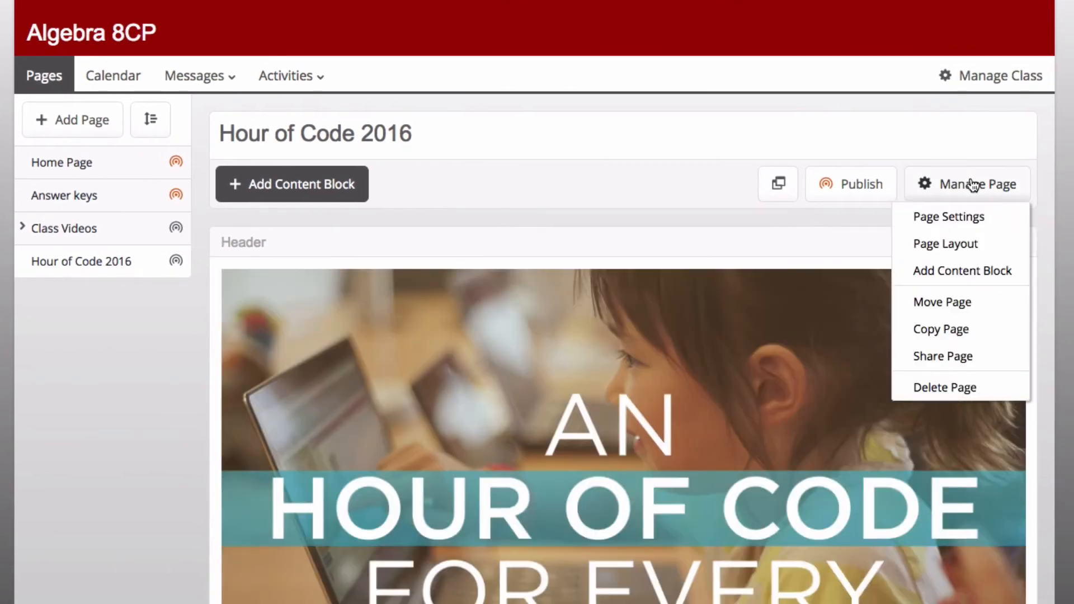
pyautogui.moveTo(958, 331)
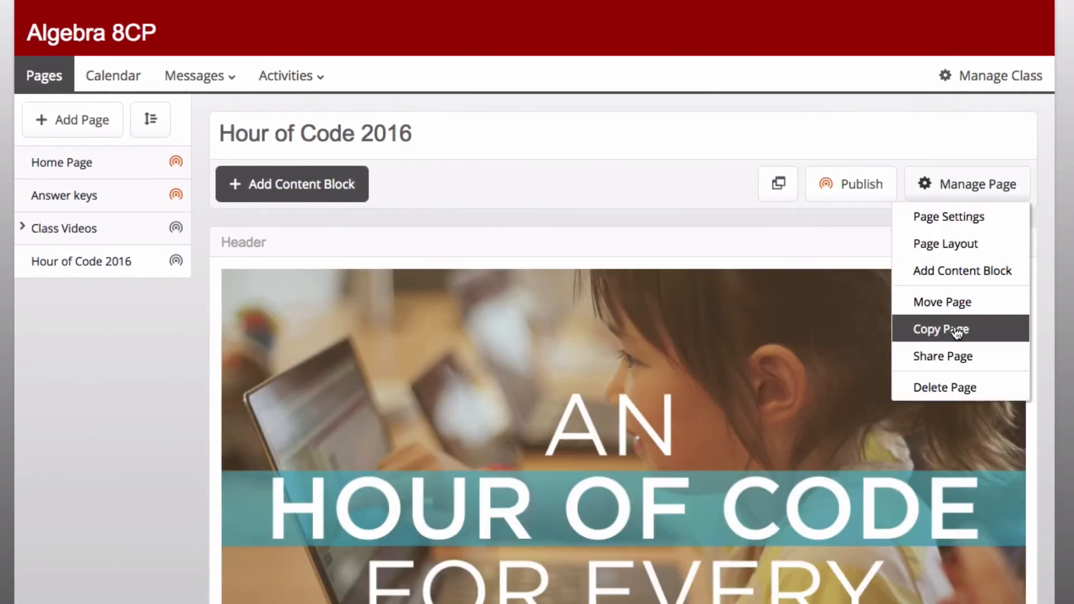
# Start Copy Page with MS XC 2016 as destination, placed at the bottom.
pyautogui.click(941, 330)
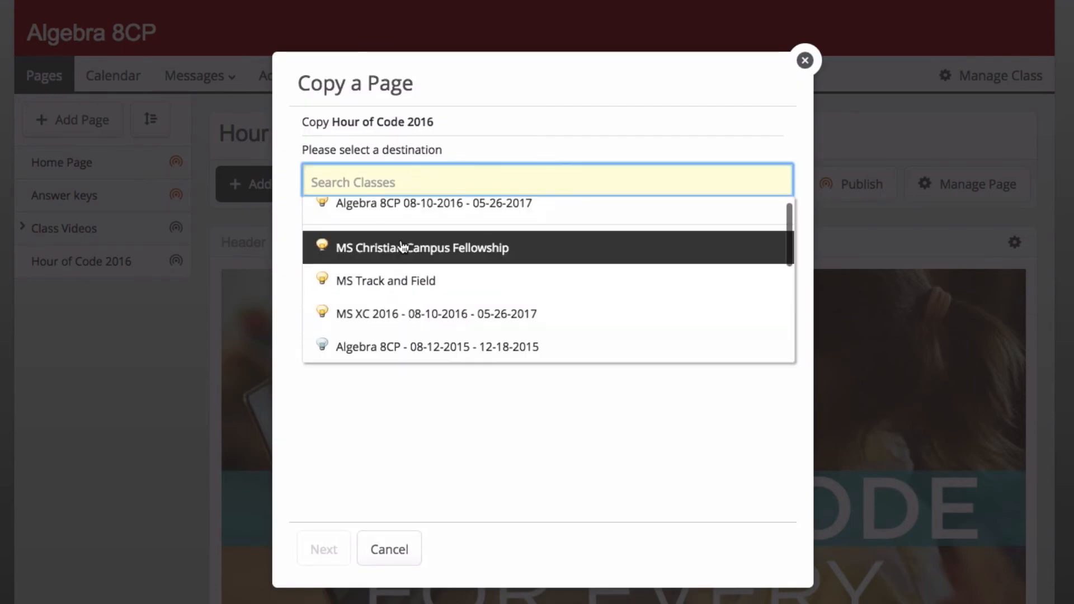
pyautogui.click(437, 313)
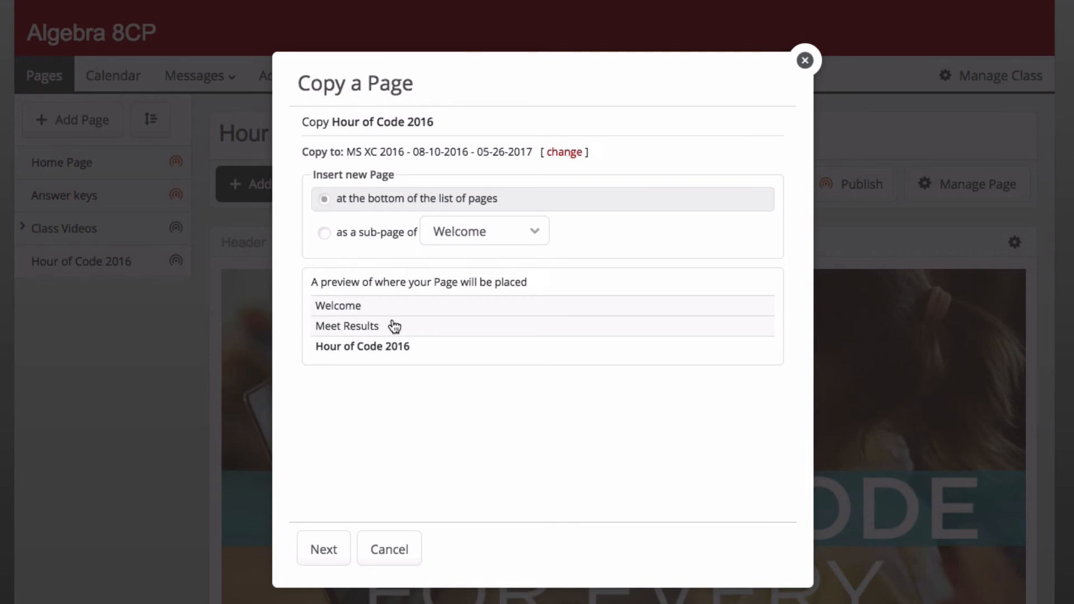
pyautogui.click(324, 548)
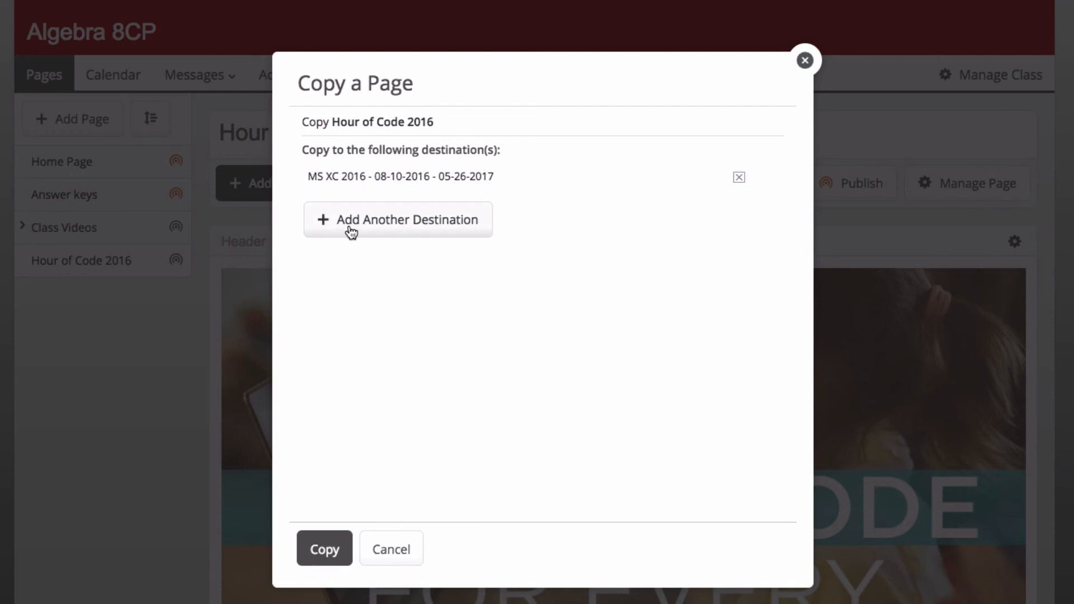
# Add MS XC 2016 again as a destination, then begin removing the duplicate.
pyautogui.click(398, 219)
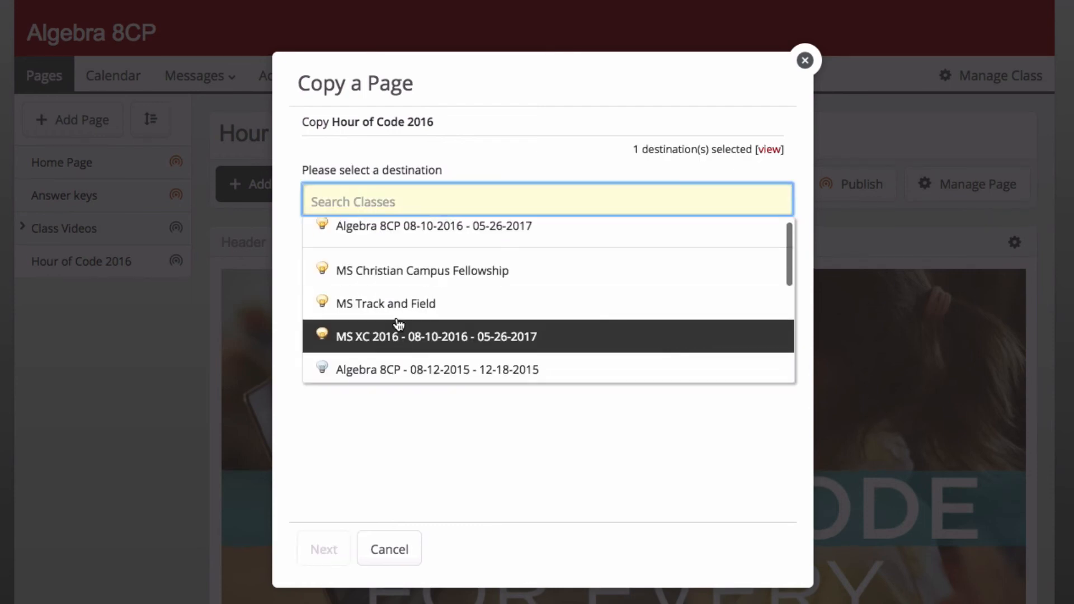
pyautogui.click(437, 336)
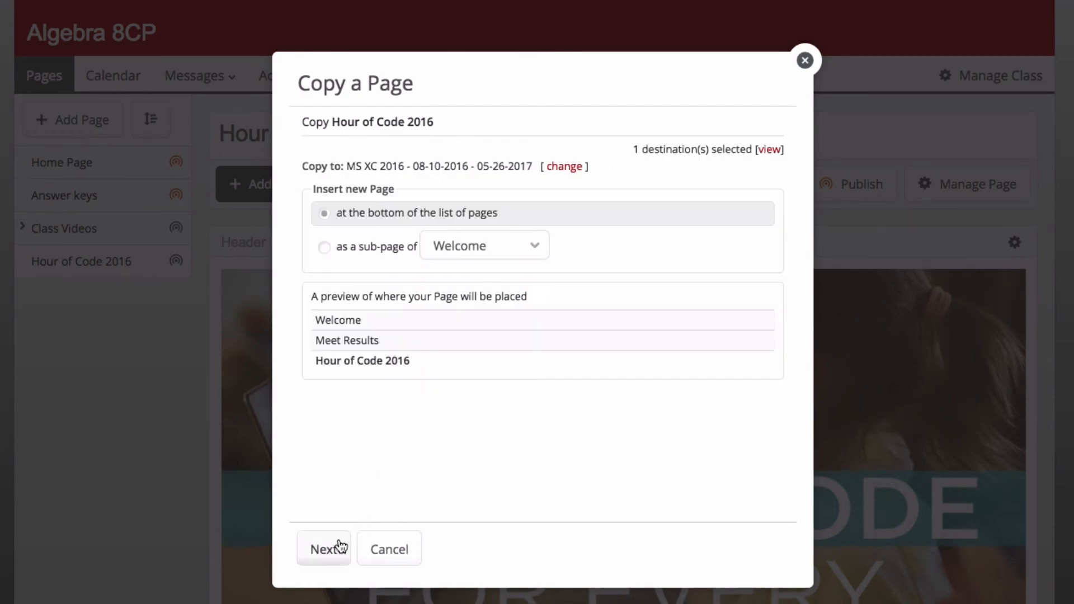
pyautogui.click(324, 549)
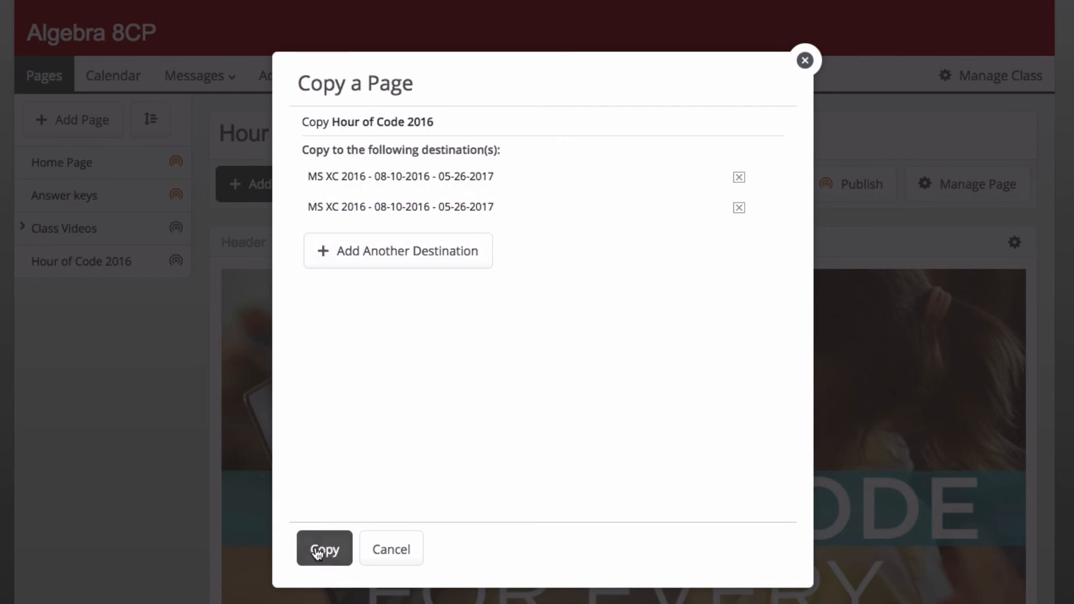
pyautogui.click(738, 177)
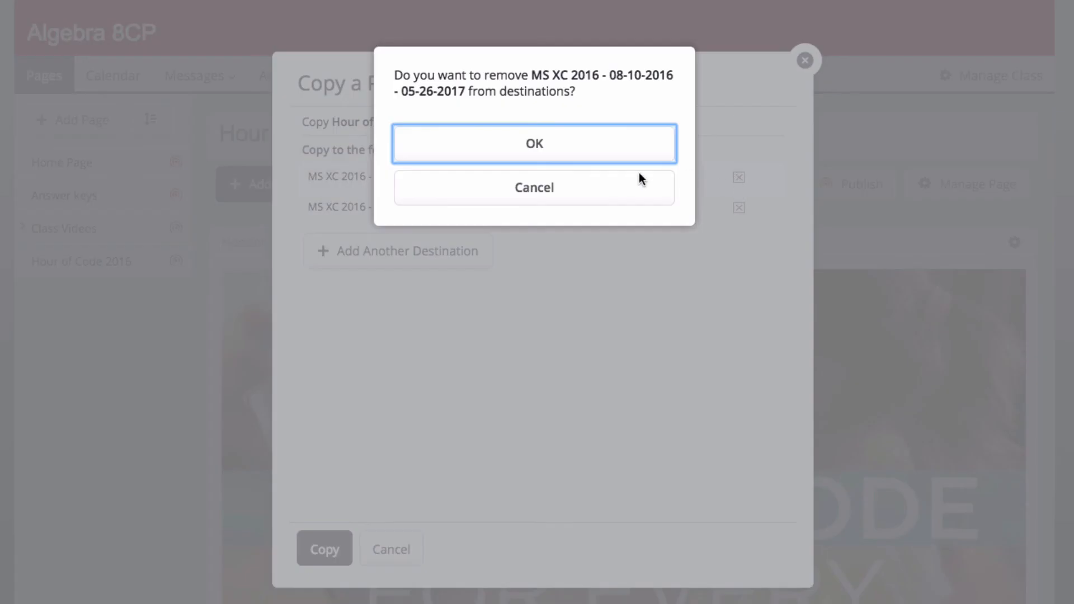
pyautogui.moveTo(598, 154)
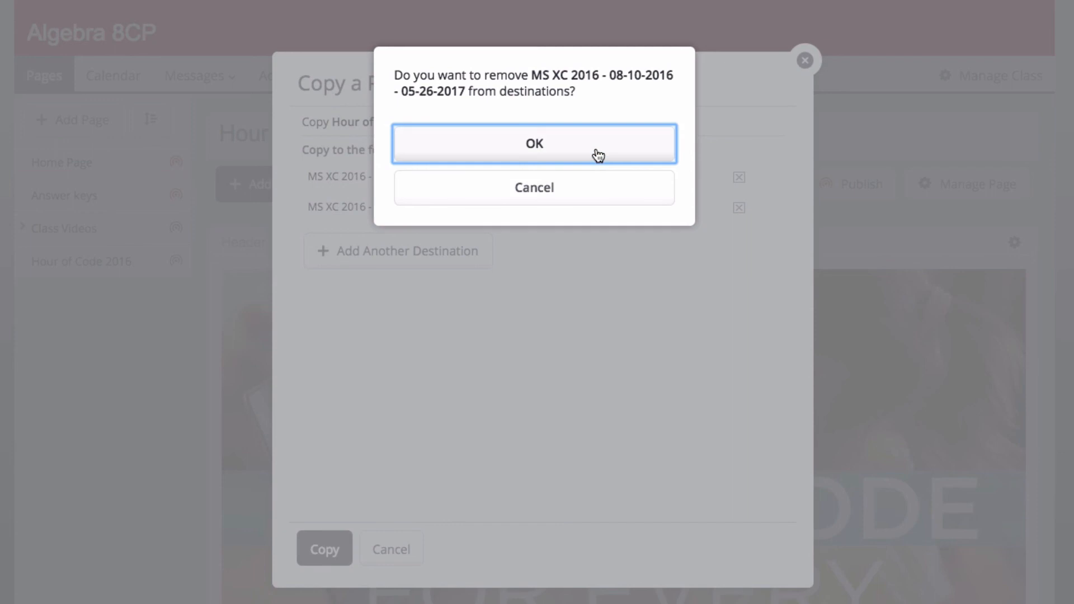